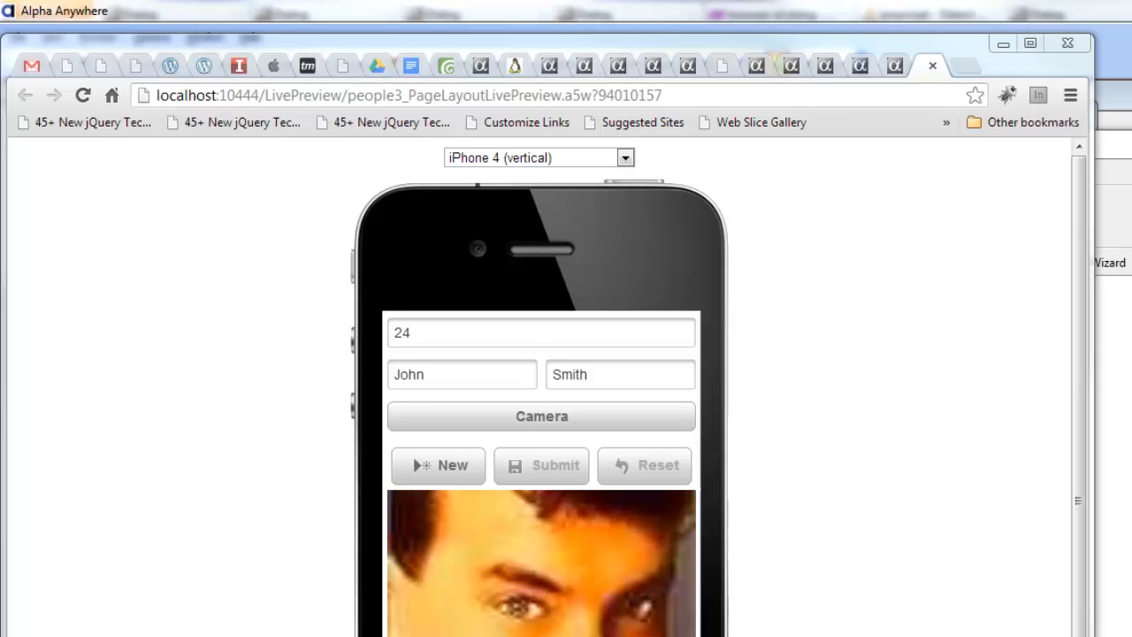
# Scroll the people preview, step forward from record 24 to record 25, then back.
pyautogui.scroll(-3)
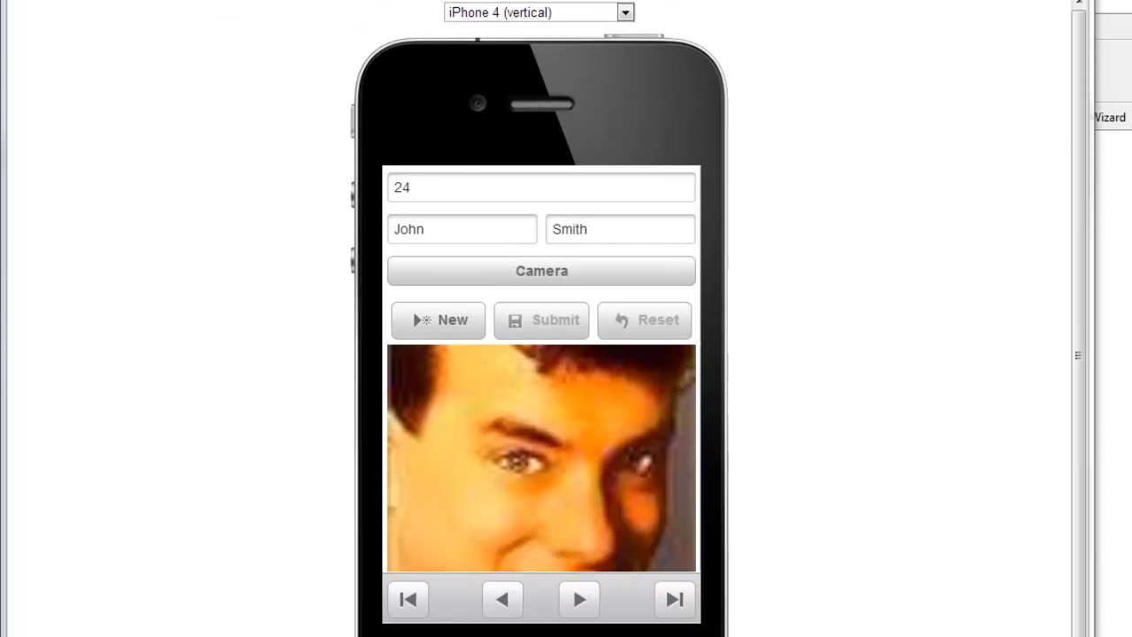
pyautogui.moveTo(597, 308)
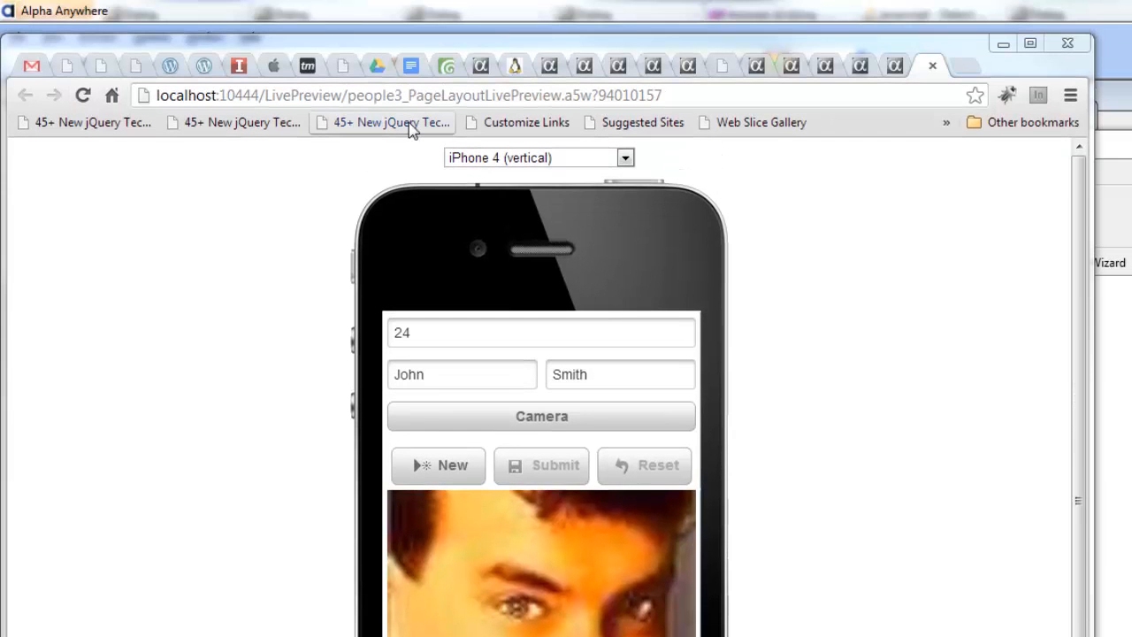
pyautogui.moveTo(384, 122)
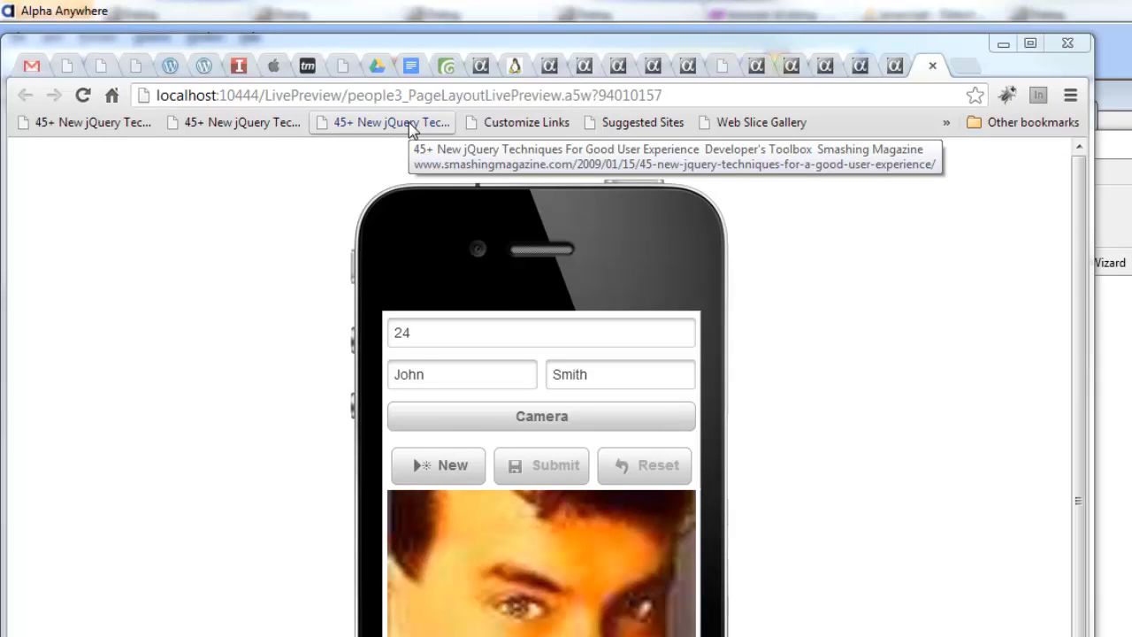
pyautogui.scroll(-3)
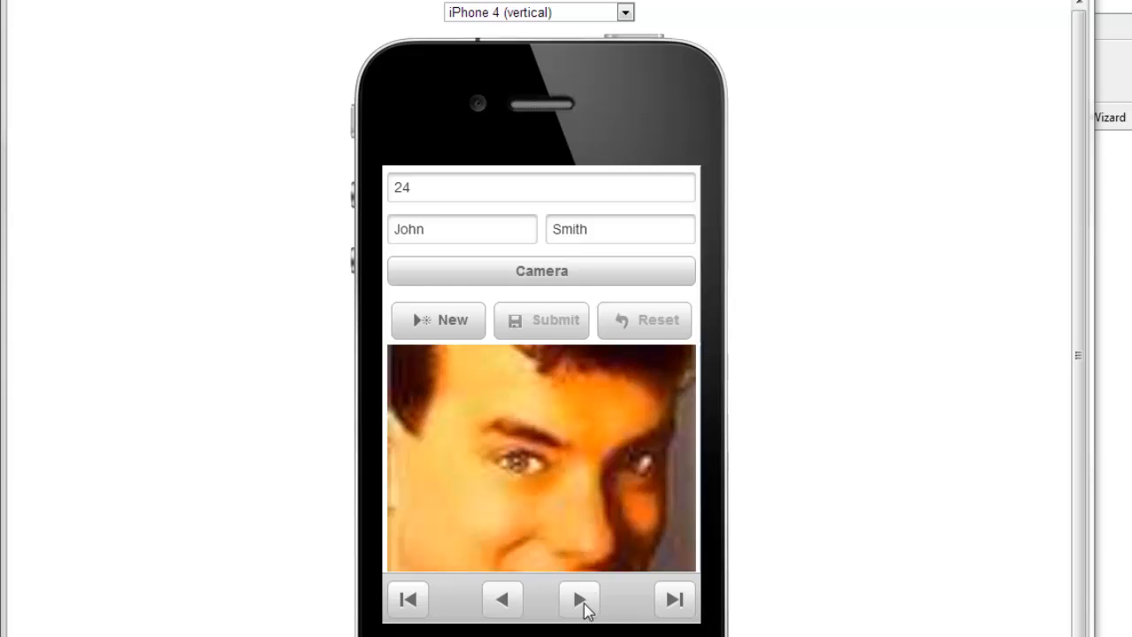
pyautogui.click(579, 599)
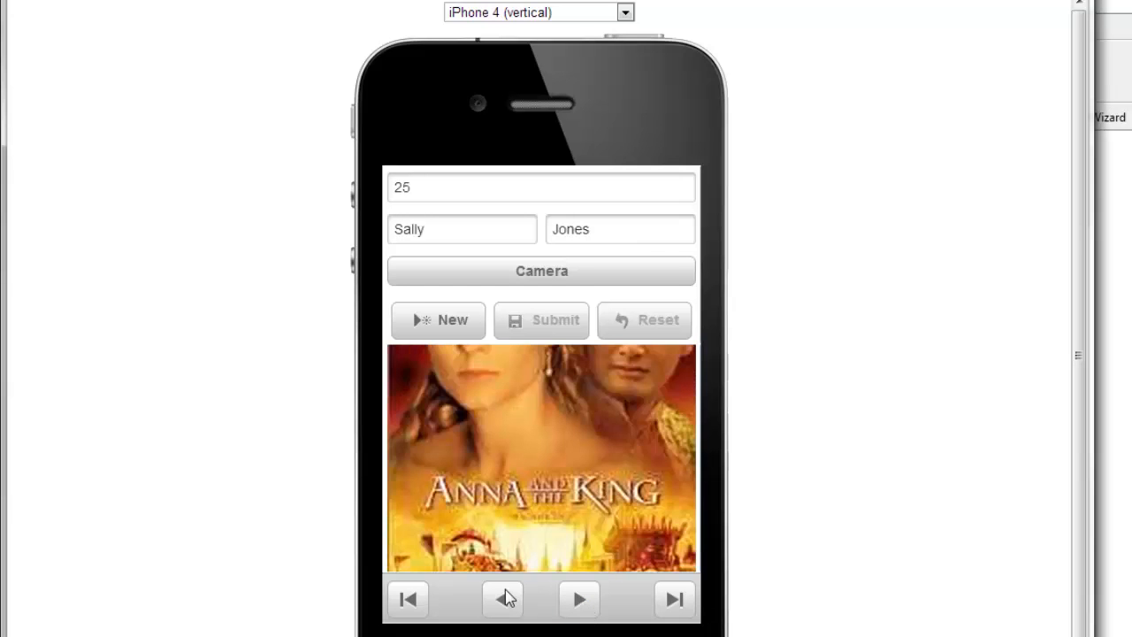
pyautogui.click(502, 599)
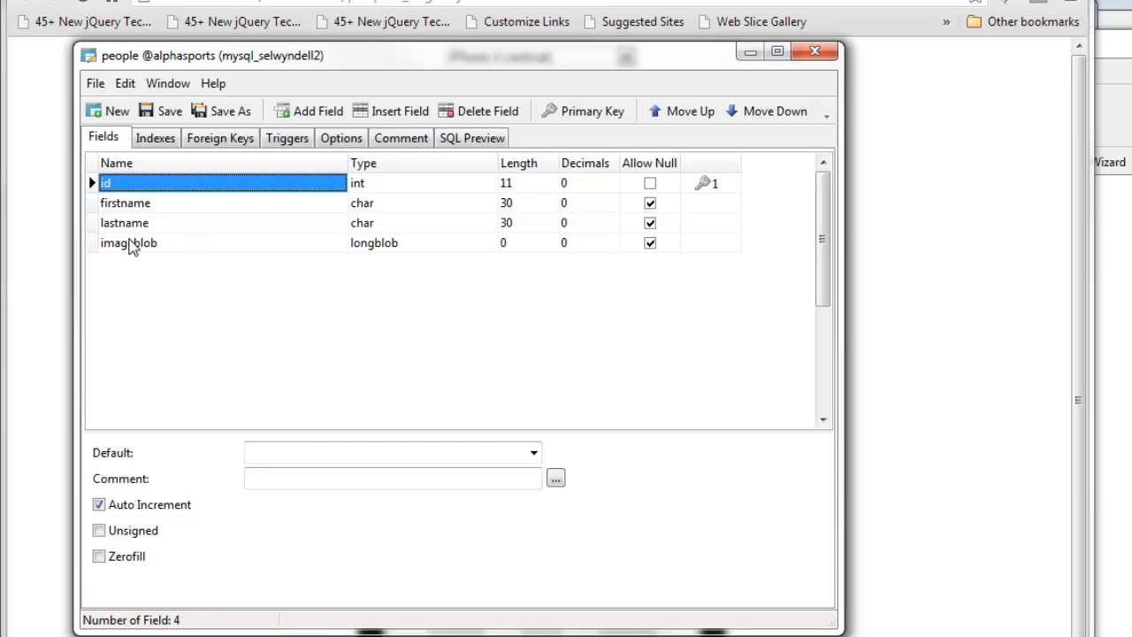
pyautogui.moveTo(141, 223)
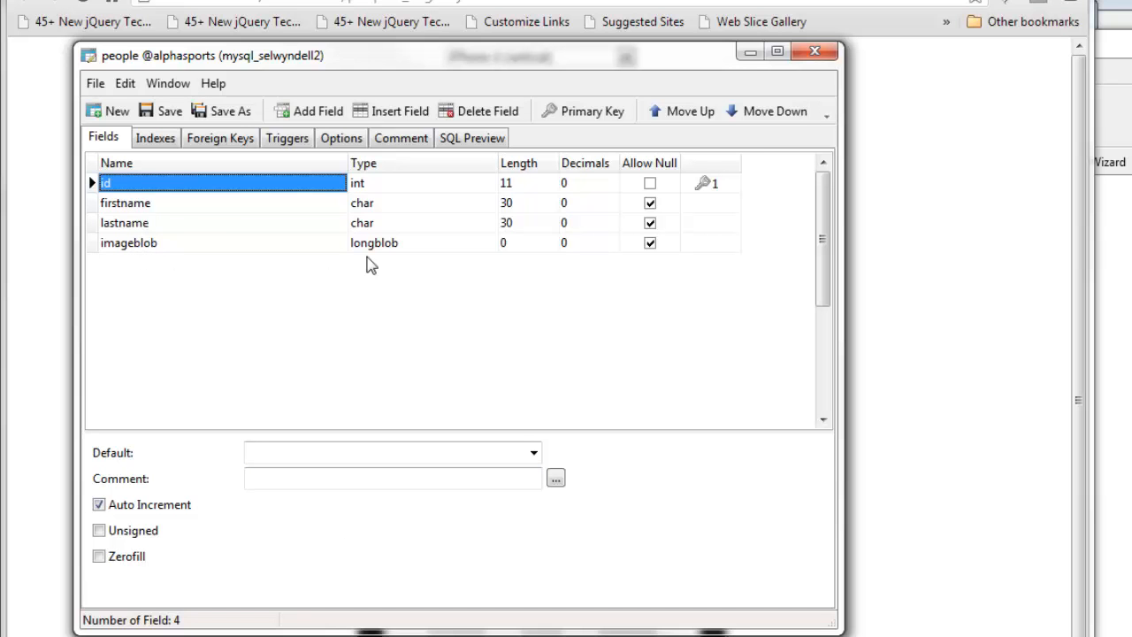
pyautogui.moveTo(365, 259)
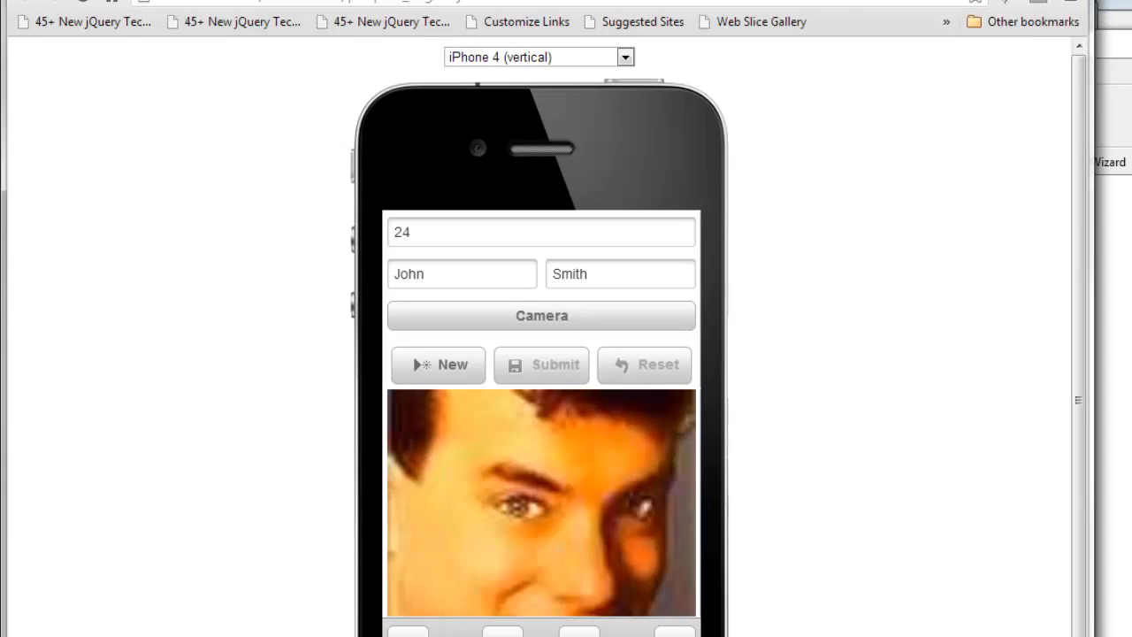
# Switch from the Chrome preview back to the Alpha Anywhere UX designer.
pyautogui.click(51, 54)
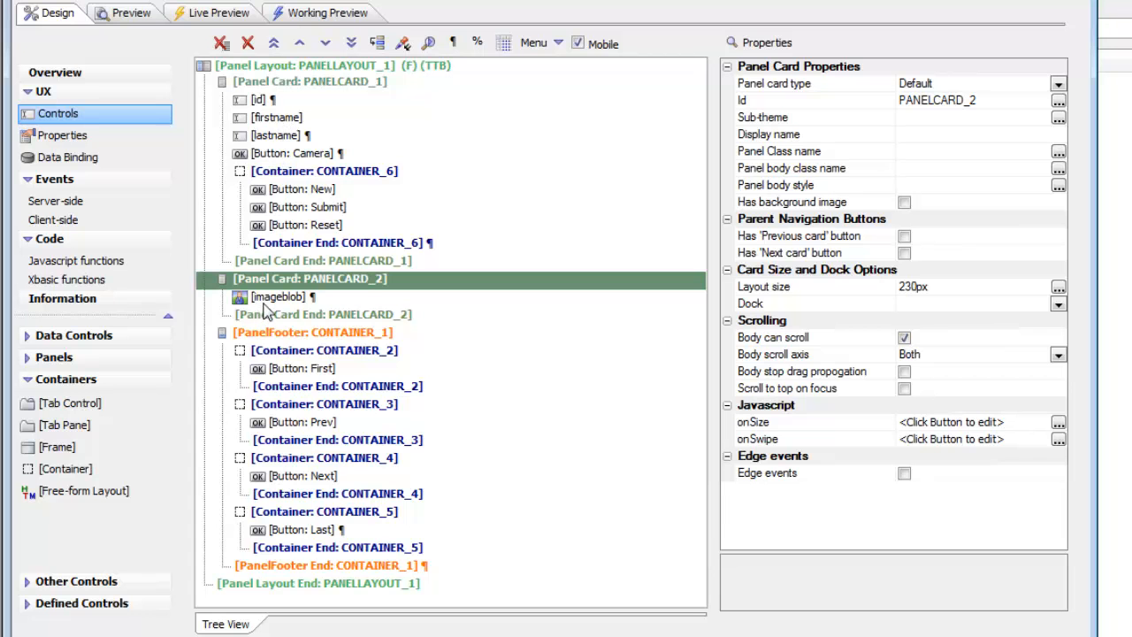
pyautogui.moveTo(272, 308)
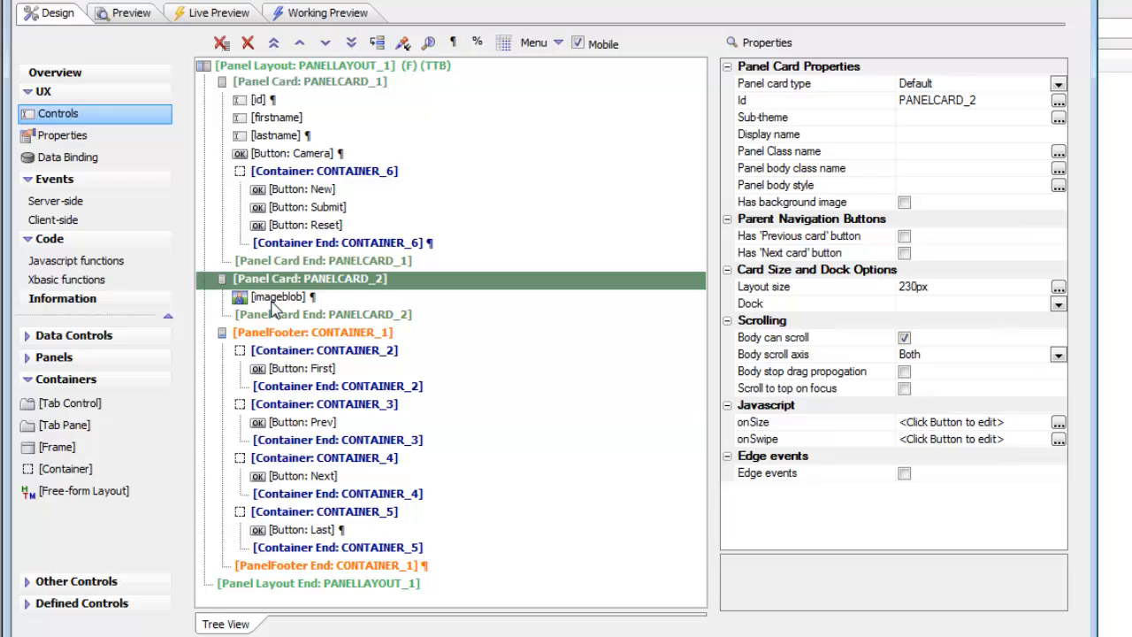
pyautogui.moveTo(340, 63)
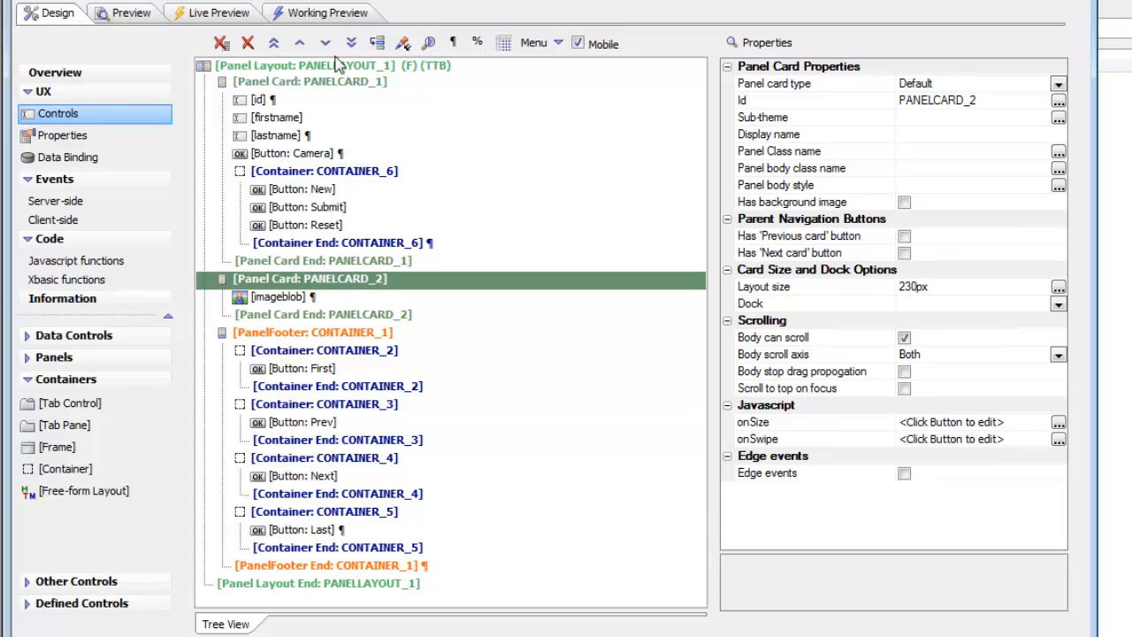
pyautogui.moveTo(345, 294)
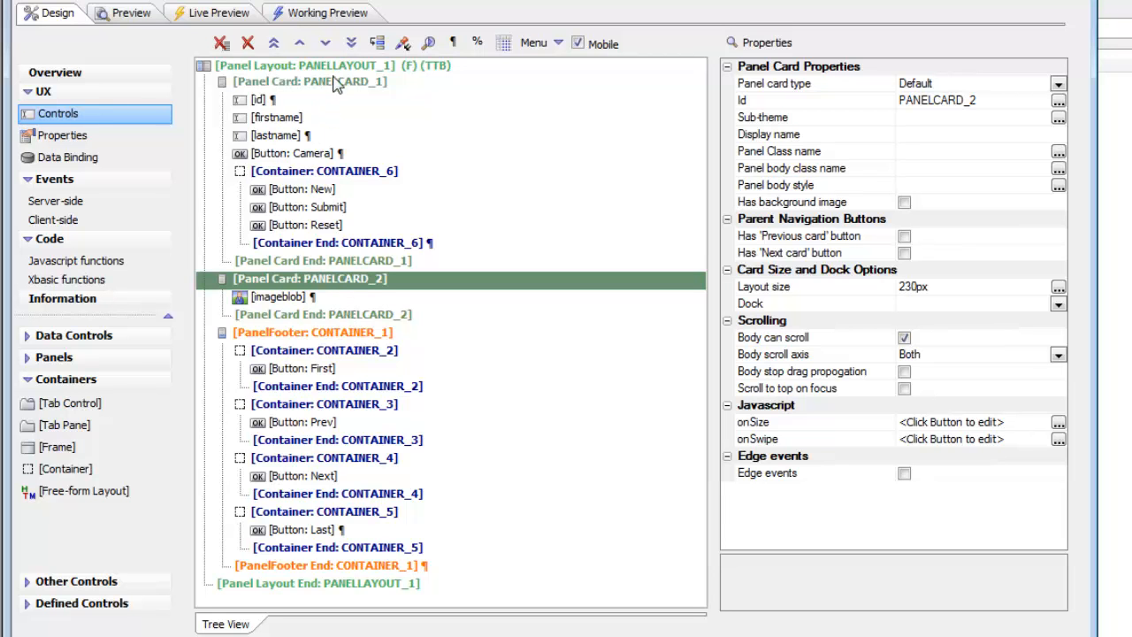
pyautogui.moveTo(316, 82)
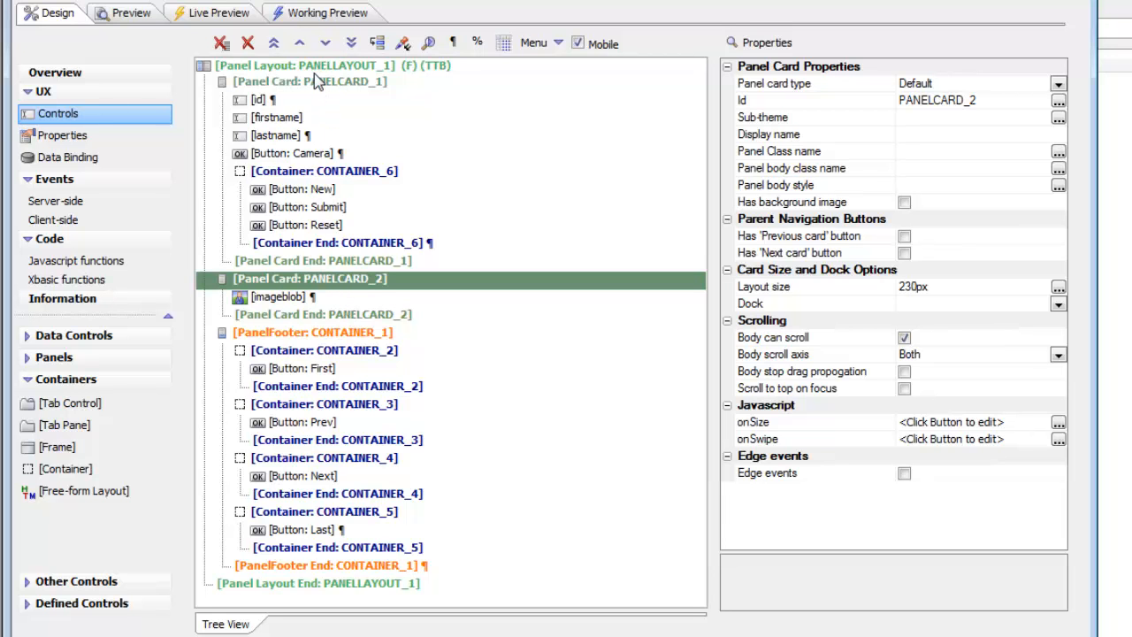
# Select PANELCARD_1, holding id, firstname, lastname and the Camera, New, Submit, Reset buttons.
pyautogui.click(310, 81)
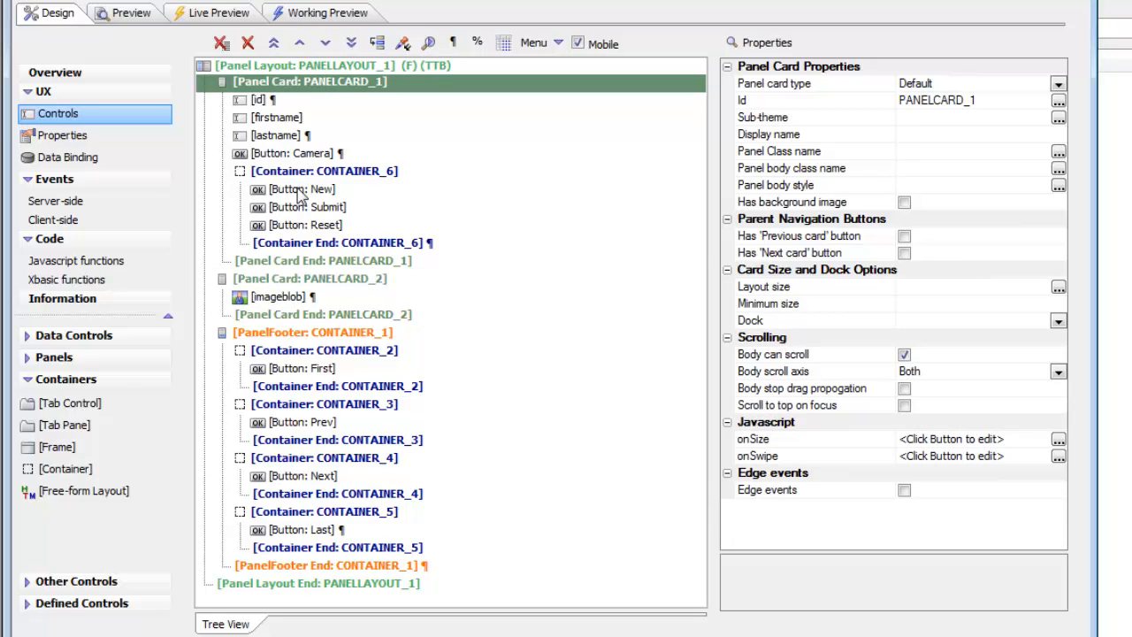
pyautogui.moveTo(298, 229)
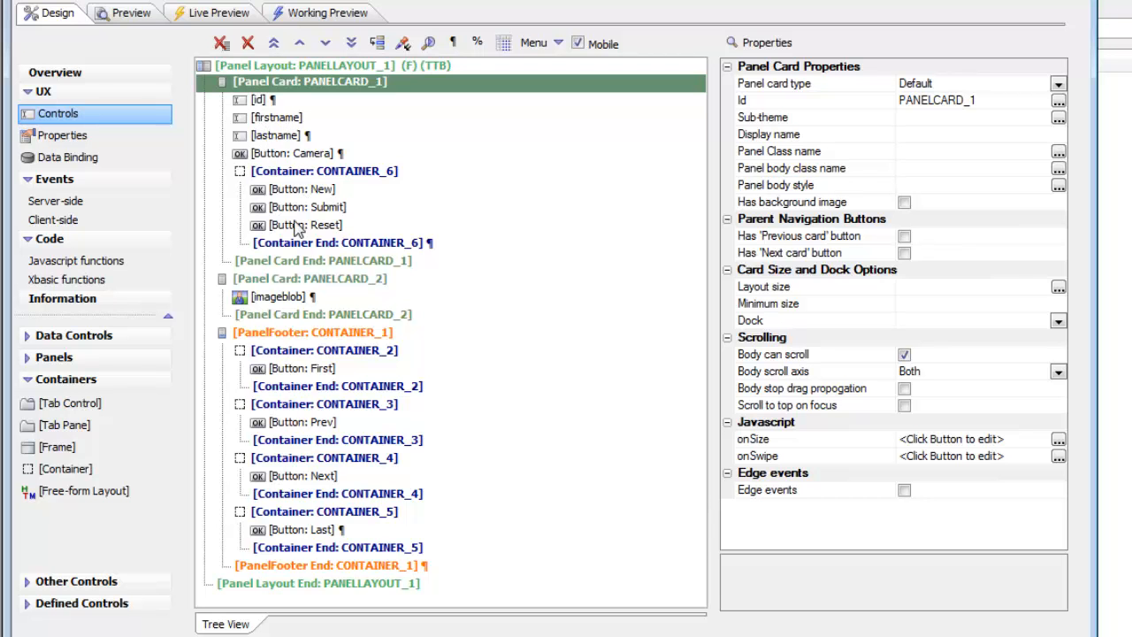
pyautogui.moveTo(286, 305)
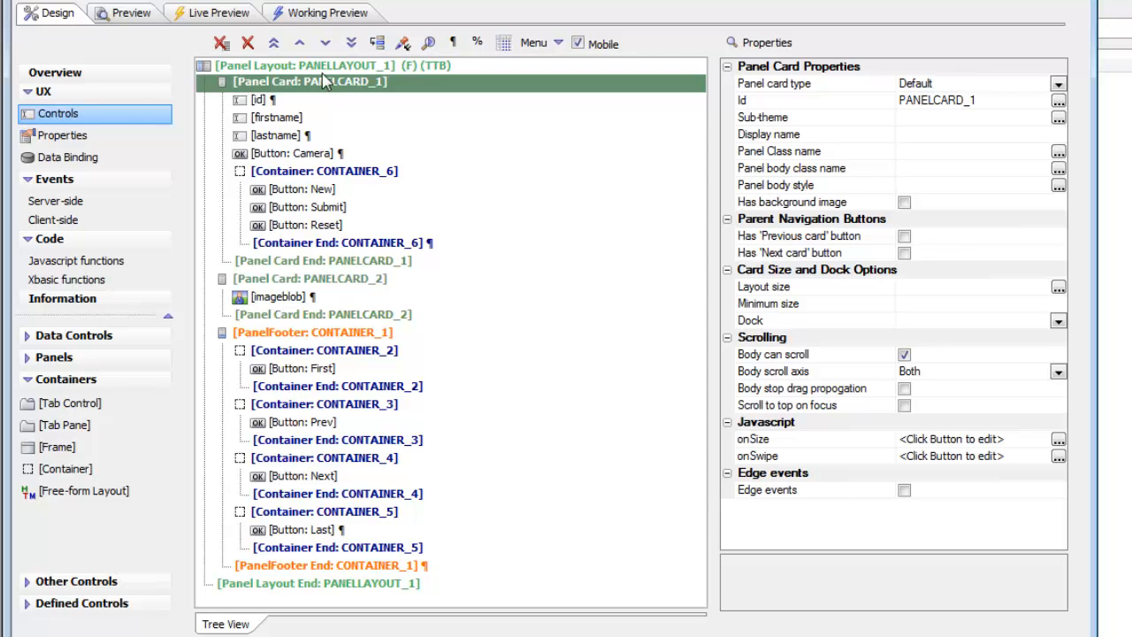
pyautogui.click(328, 12)
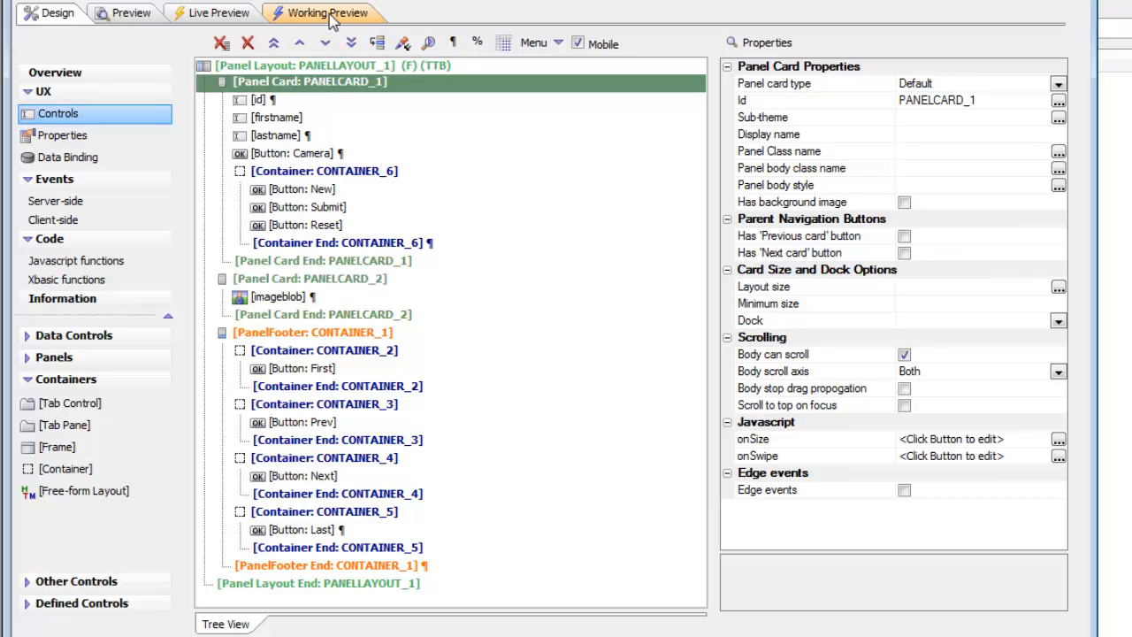
# Run the Working Preview on iPhone 4, showing record 24, John Smith, with photo.
pyautogui.click(326, 12)
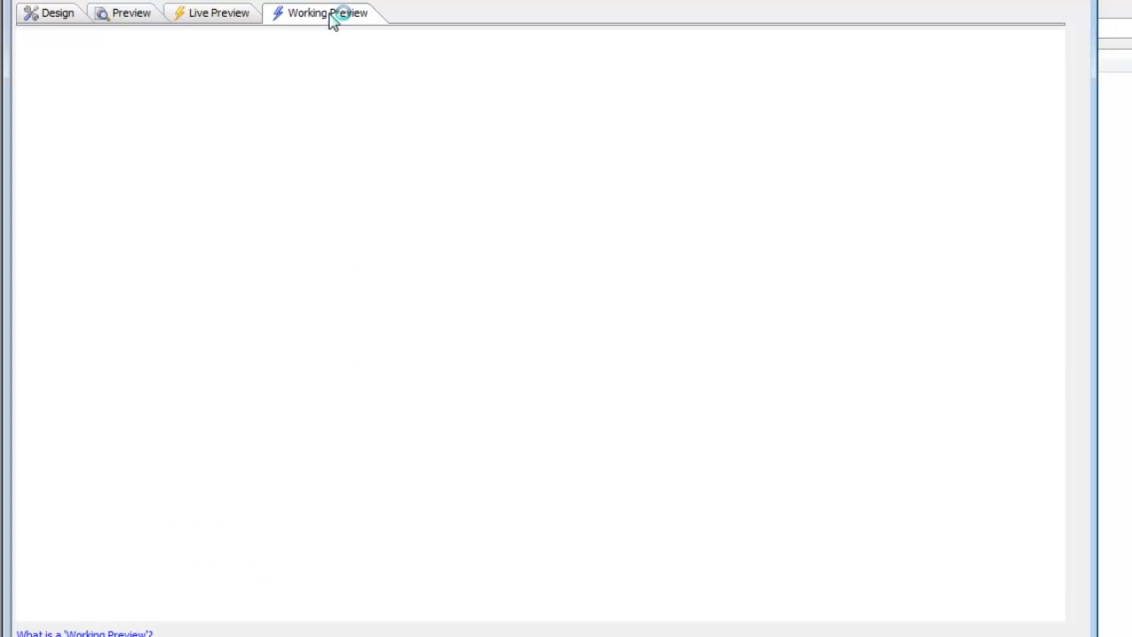
pyautogui.click(324, 12)
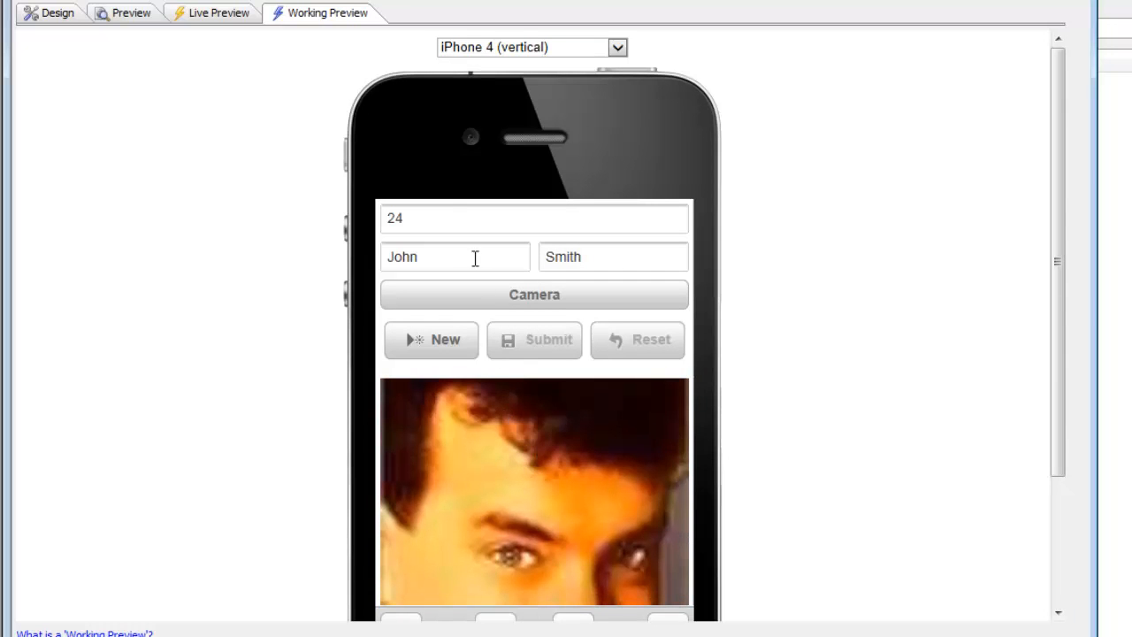
pyautogui.moveTo(458, 199)
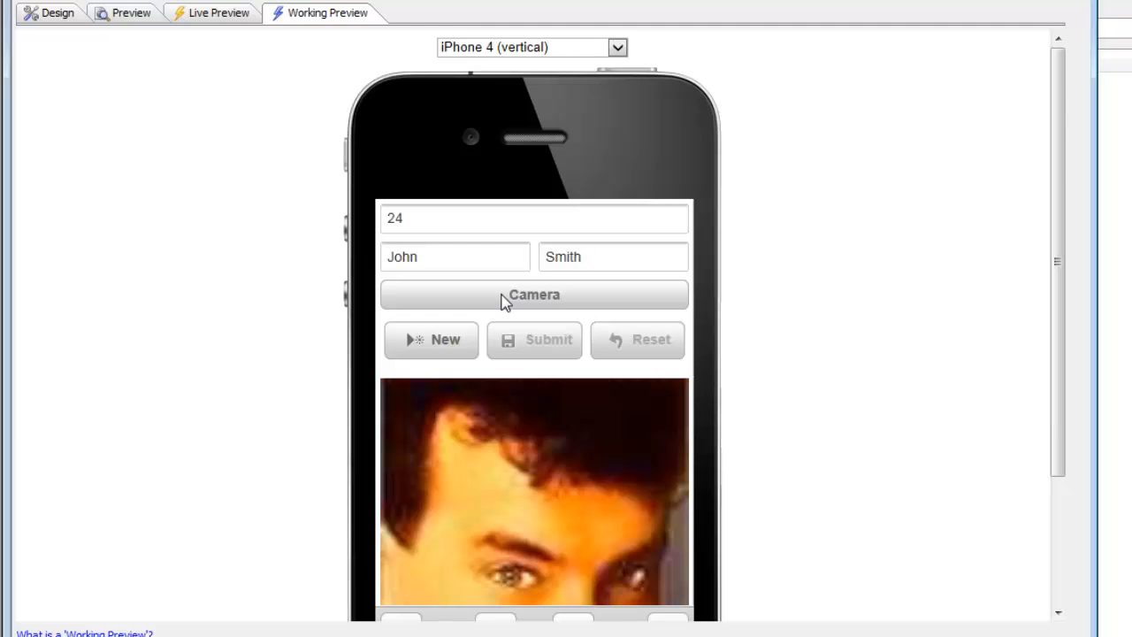
pyautogui.moveTo(268, 171)
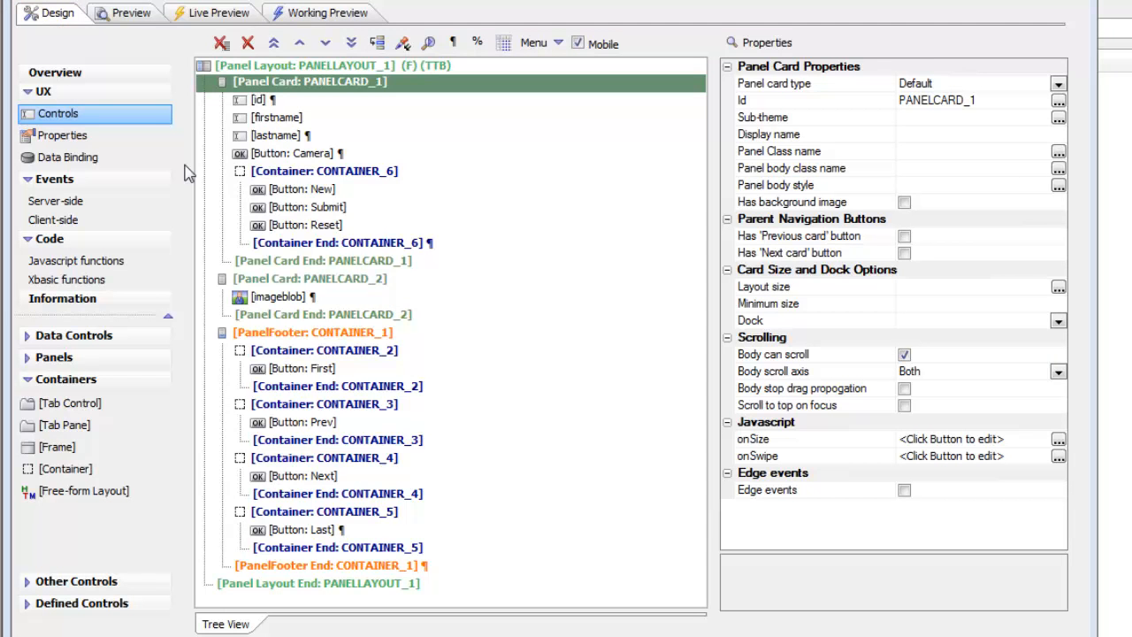
pyautogui.moveTo(315, 198)
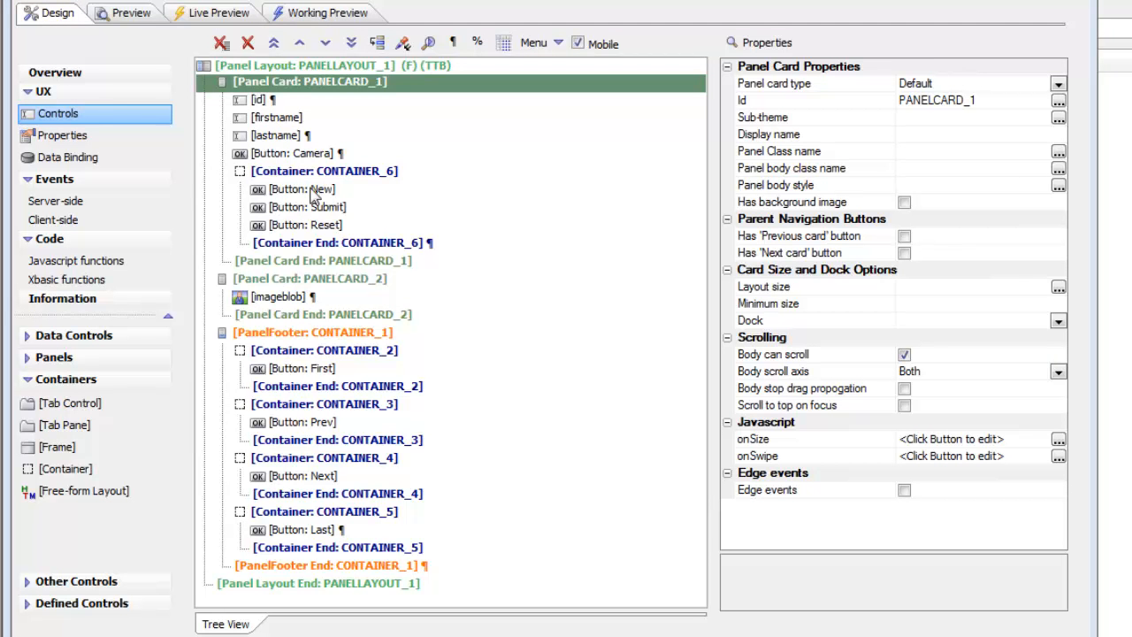
# Select the Camera button and edit its click event's Image Upload action.
pyautogui.click(292, 153)
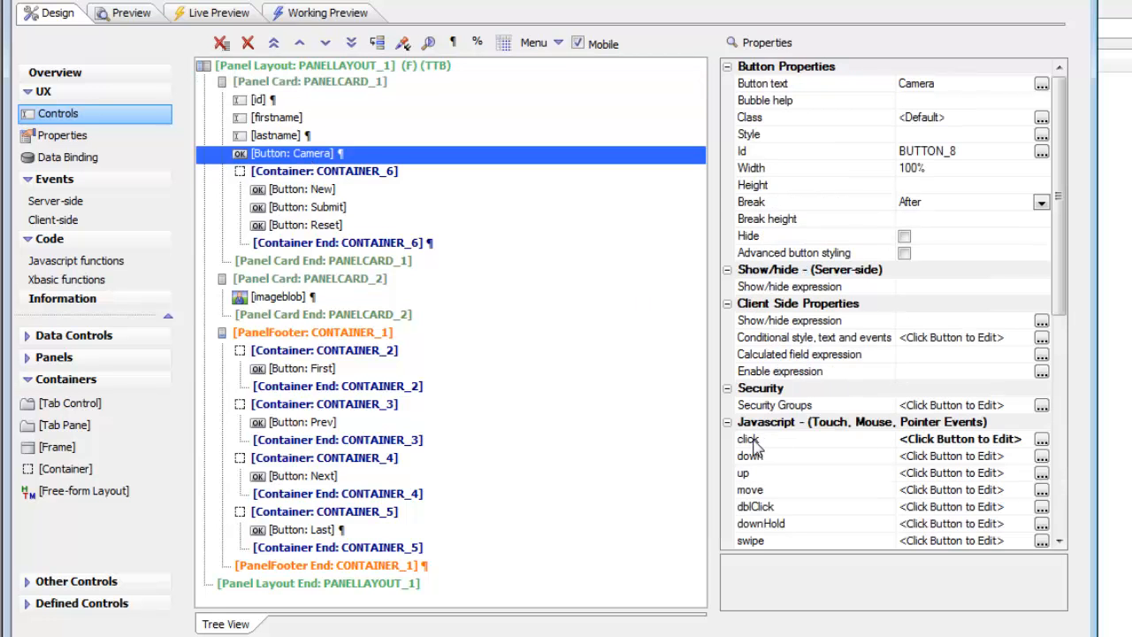
pyautogui.click(1042, 439)
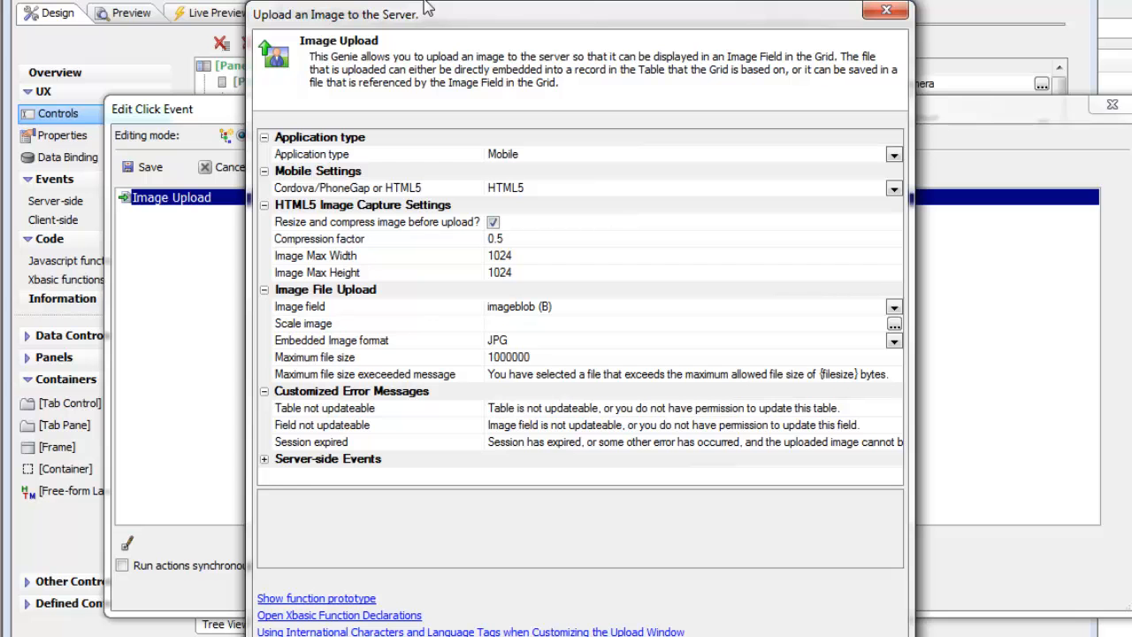
pyautogui.moveTo(354, 170)
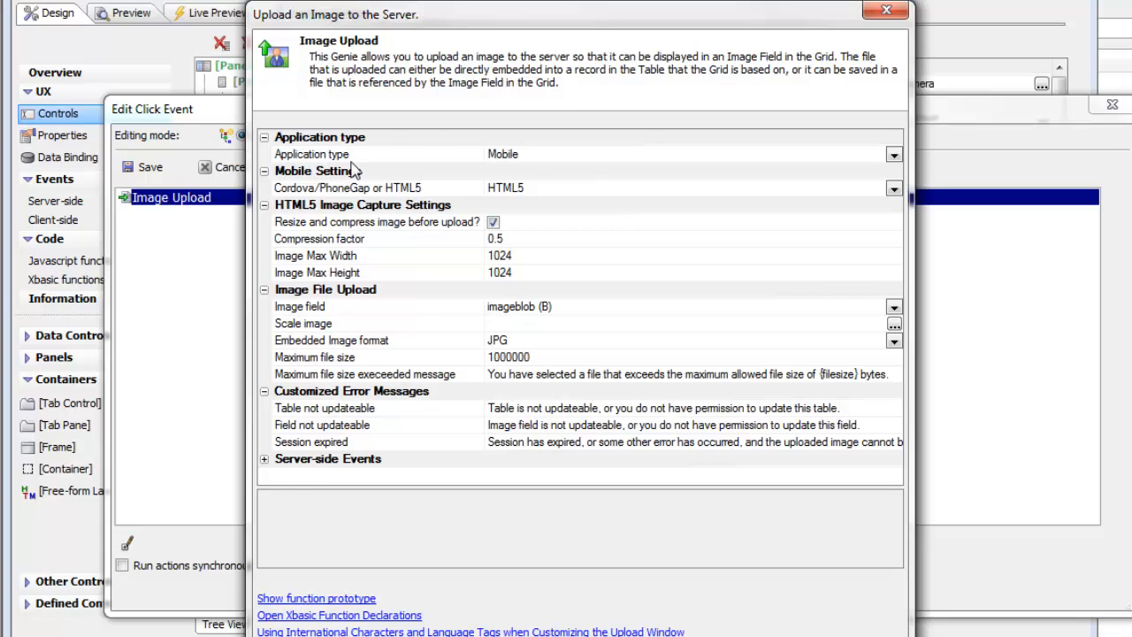
# Set application type to Mobile, keep HTML5 over Cordova, and check the imageblob image field.
pyautogui.click(311, 153)
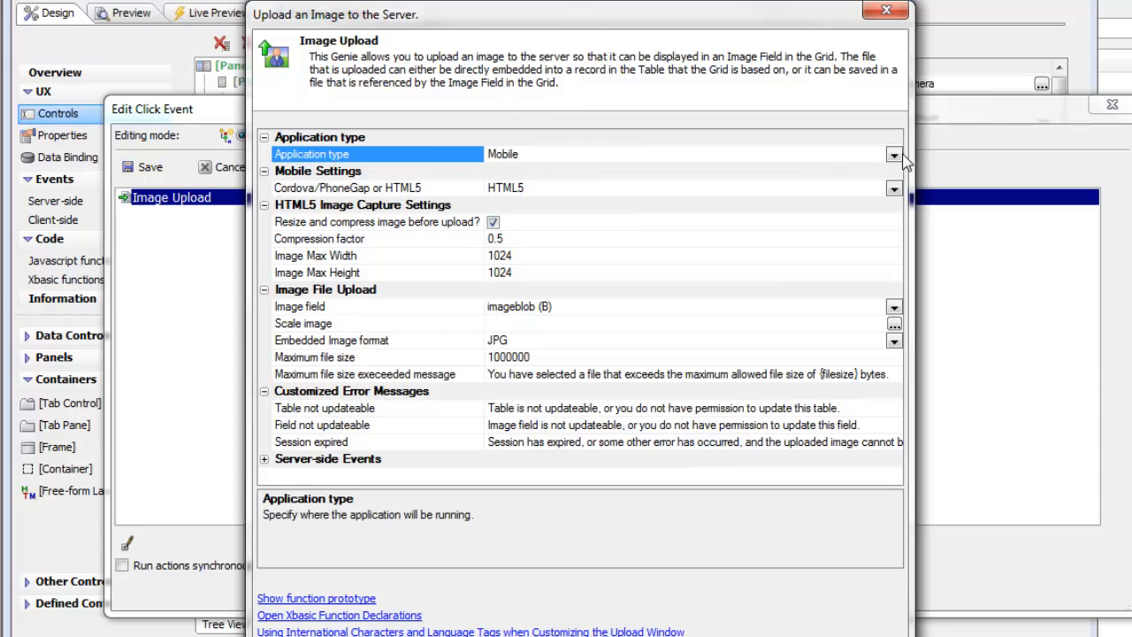
pyautogui.click(894, 154)
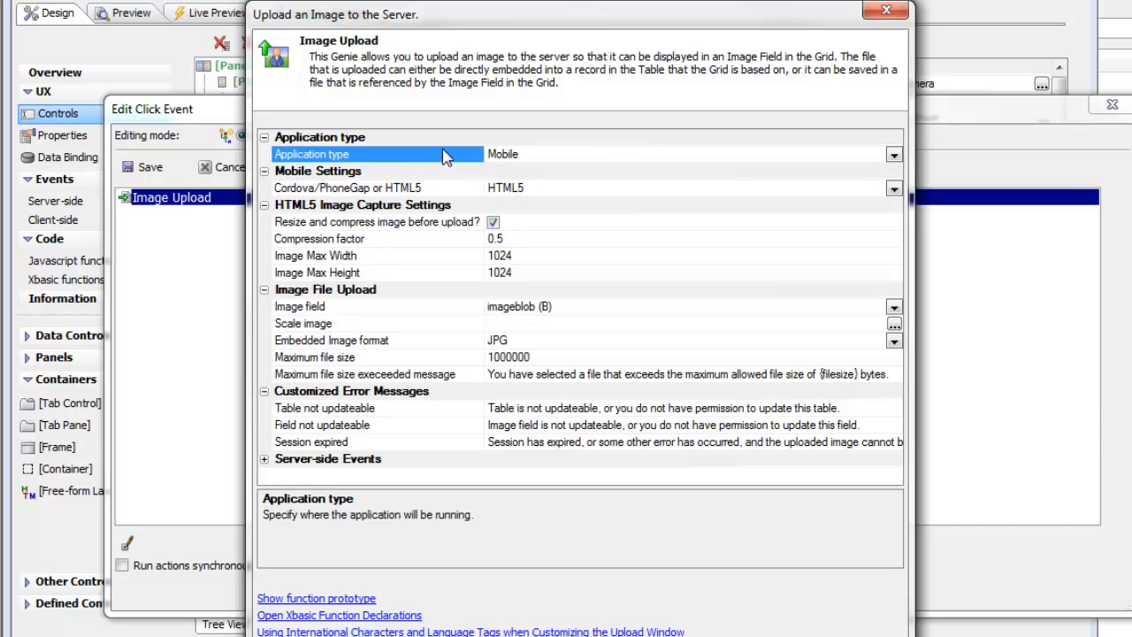
pyautogui.moveTo(475, 189)
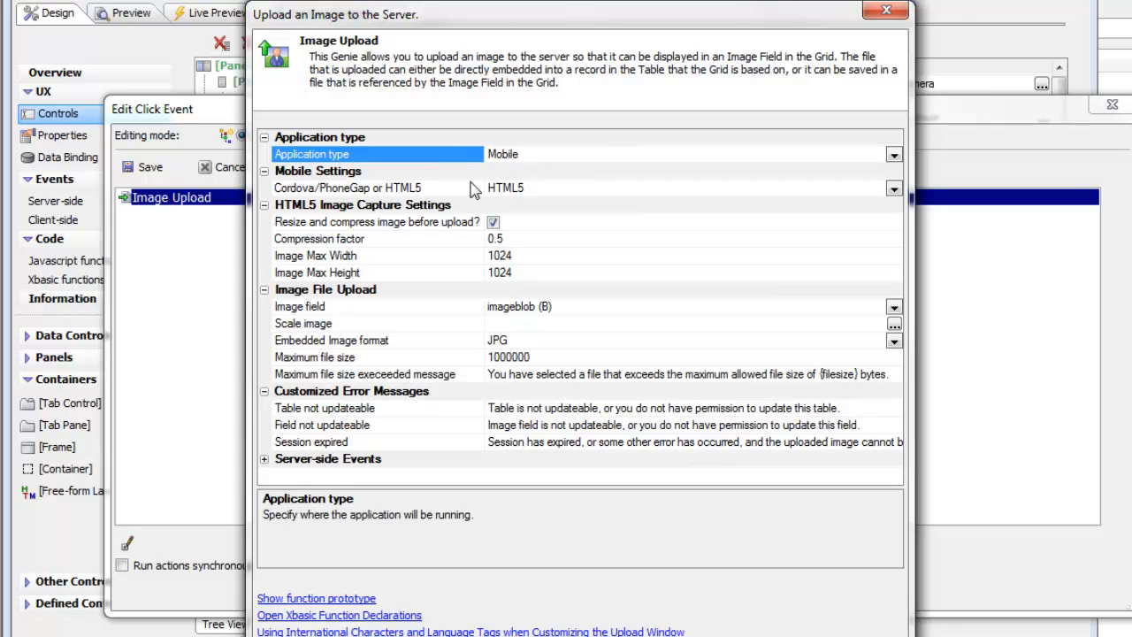
pyautogui.moveTo(575, 198)
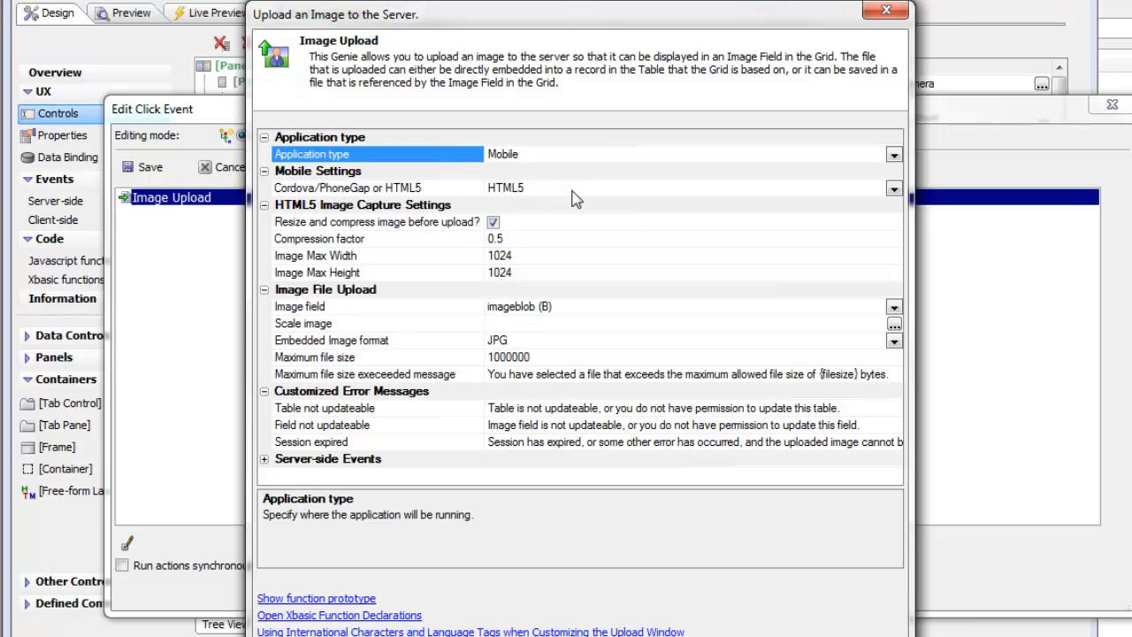
pyautogui.moveTo(570, 195)
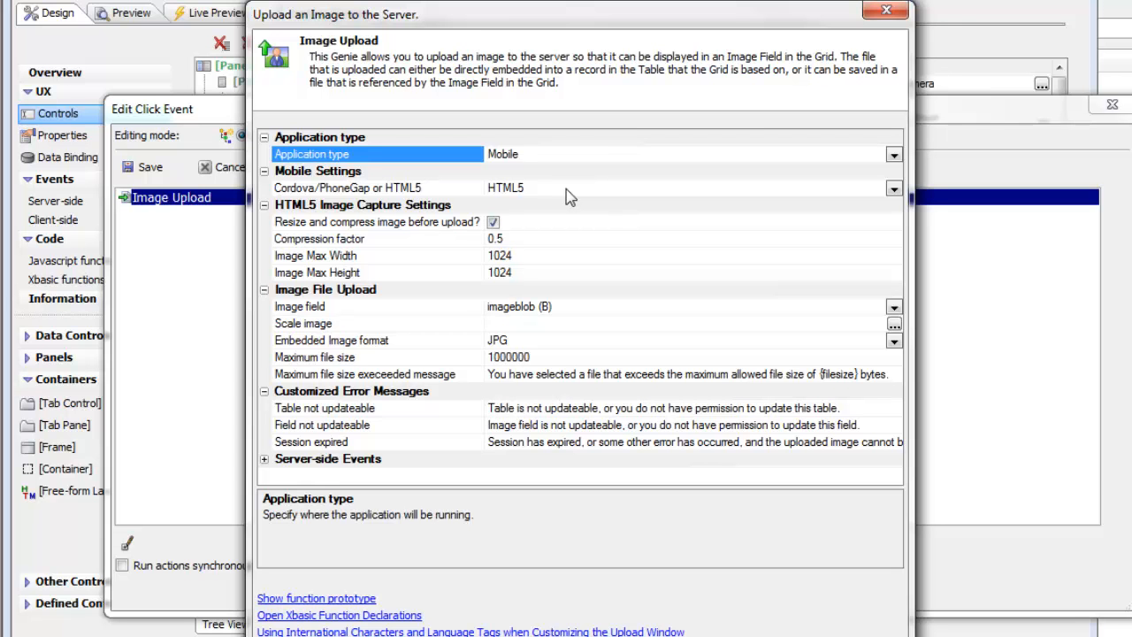
pyautogui.moveTo(596, 215)
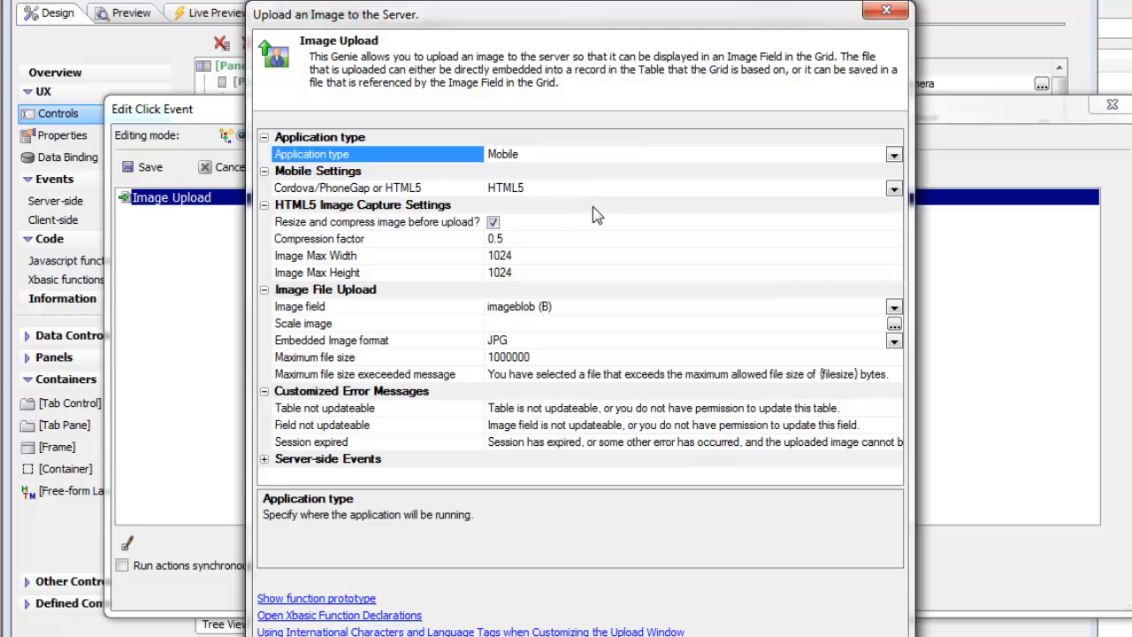
pyautogui.click(376, 187)
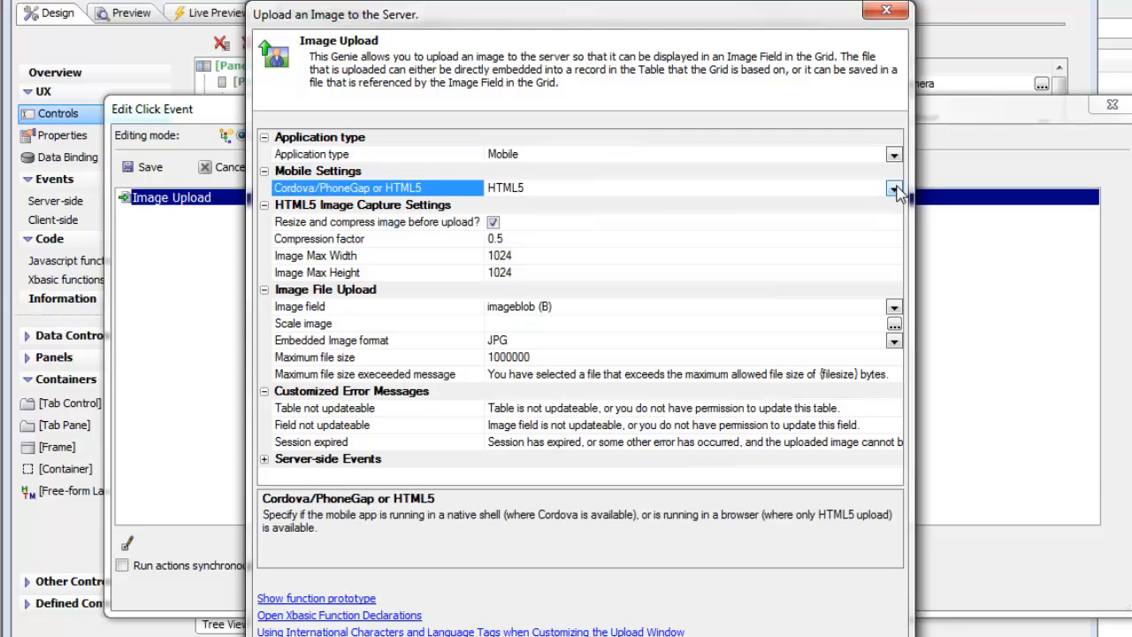
pyautogui.click(894, 188)
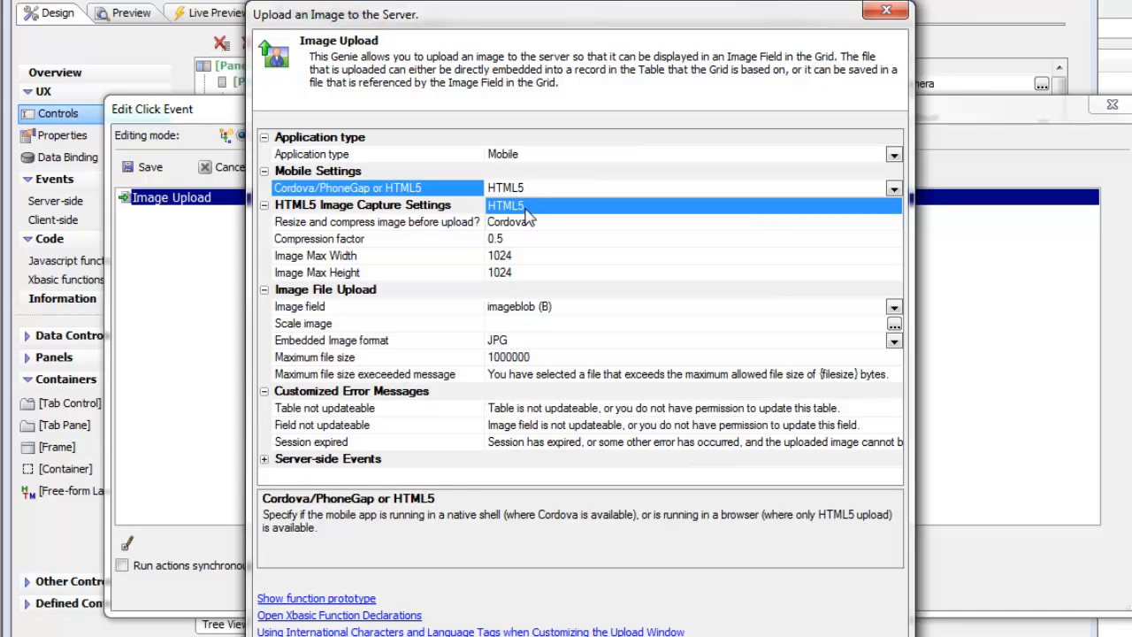
pyautogui.click(493, 222)
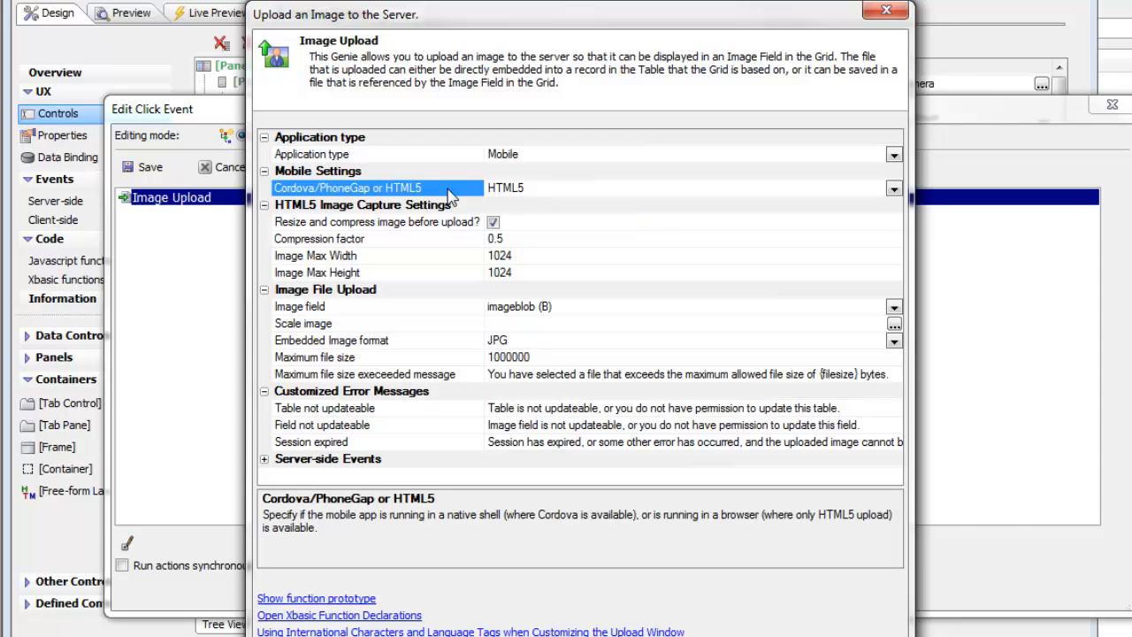
pyautogui.moveTo(473, 201)
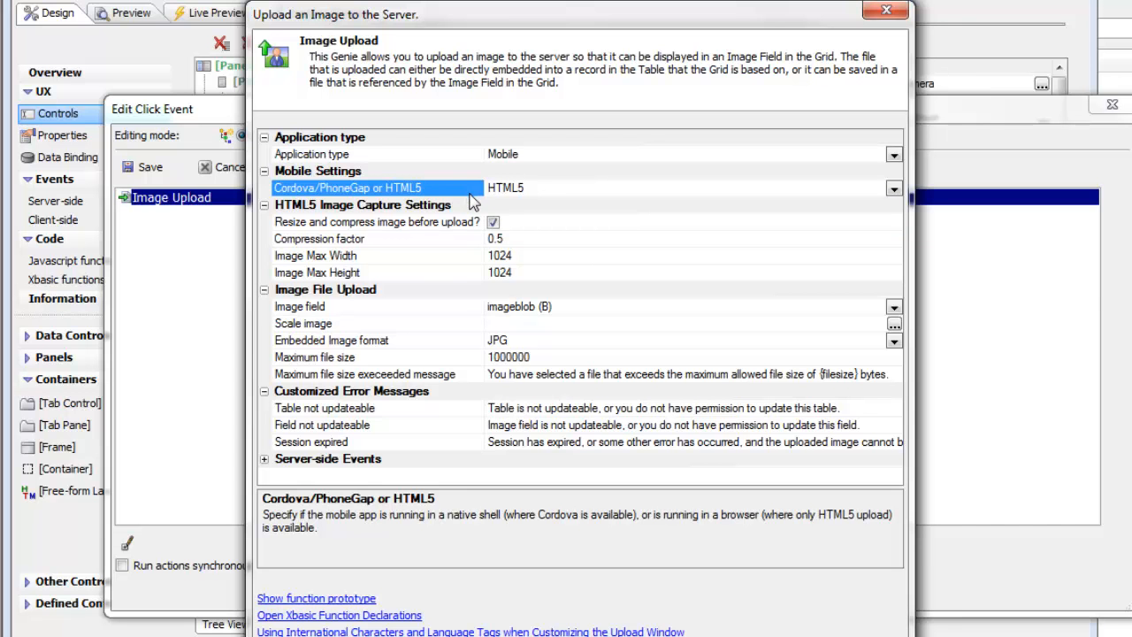
pyautogui.click(299, 306)
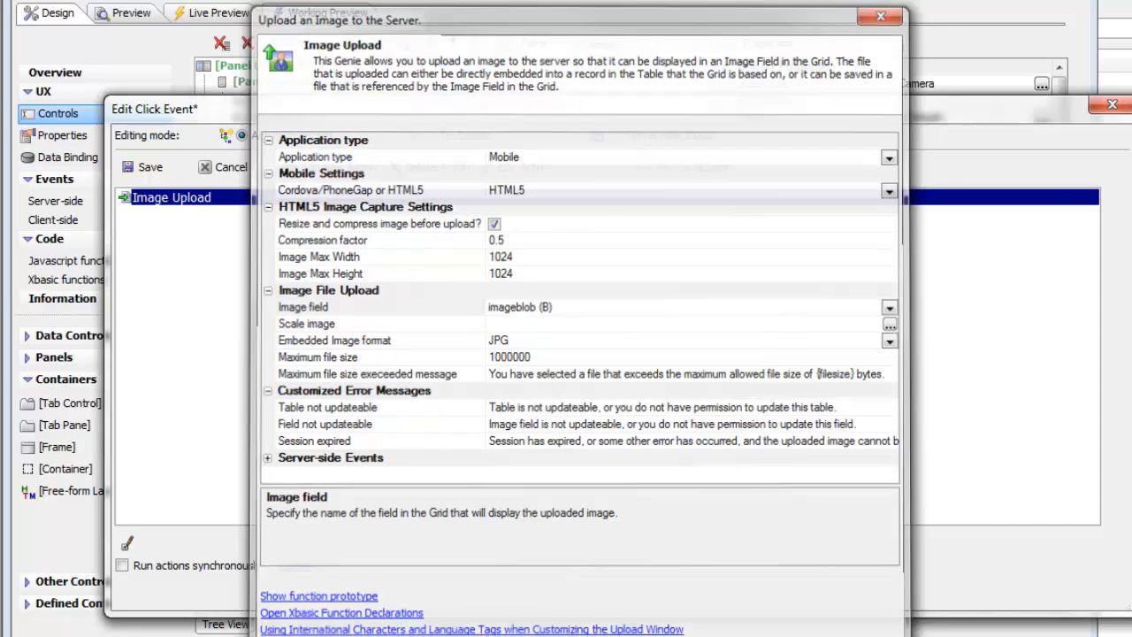
# Launch the app preview and enter a new record: first name Tilly, last name Block.
pyautogui.click(151, 166)
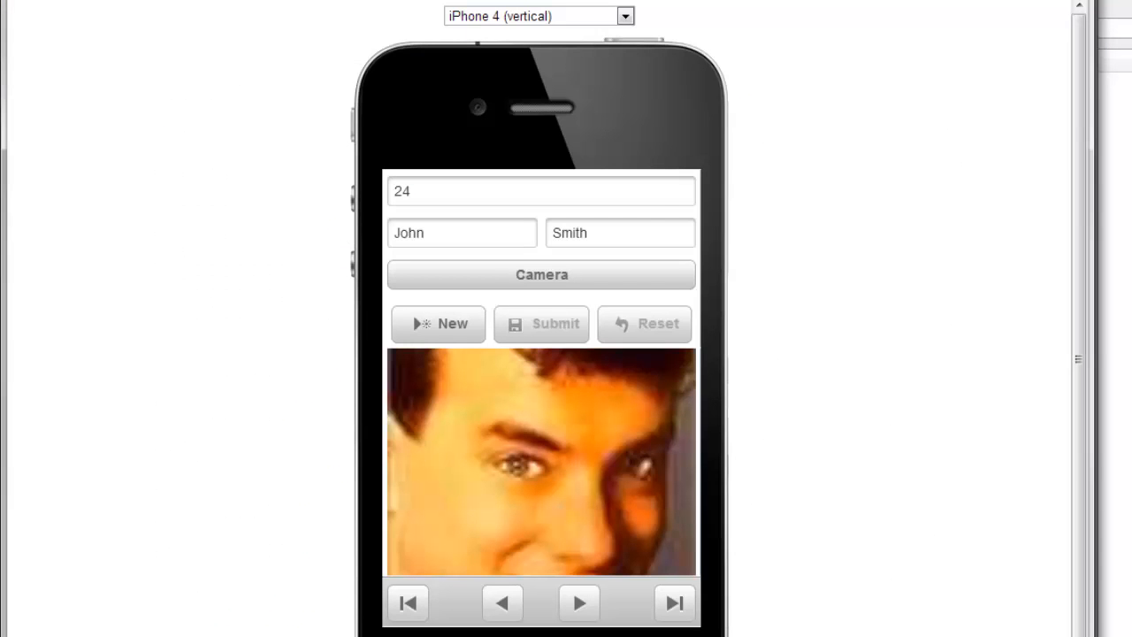
pyautogui.moveTo(438, 324)
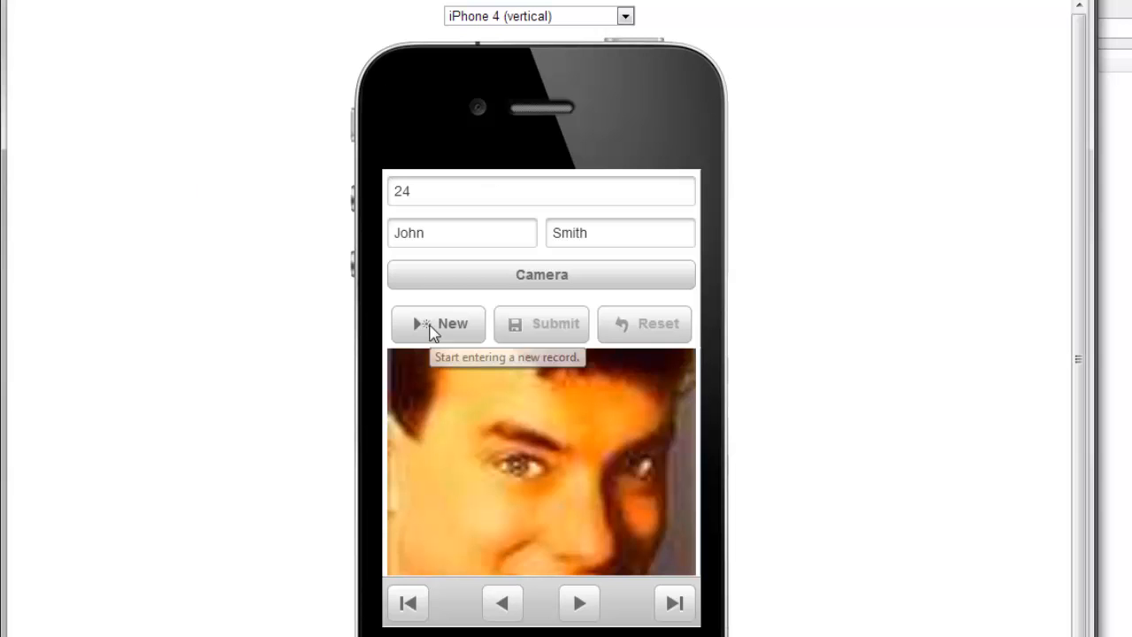
pyautogui.click(438, 324)
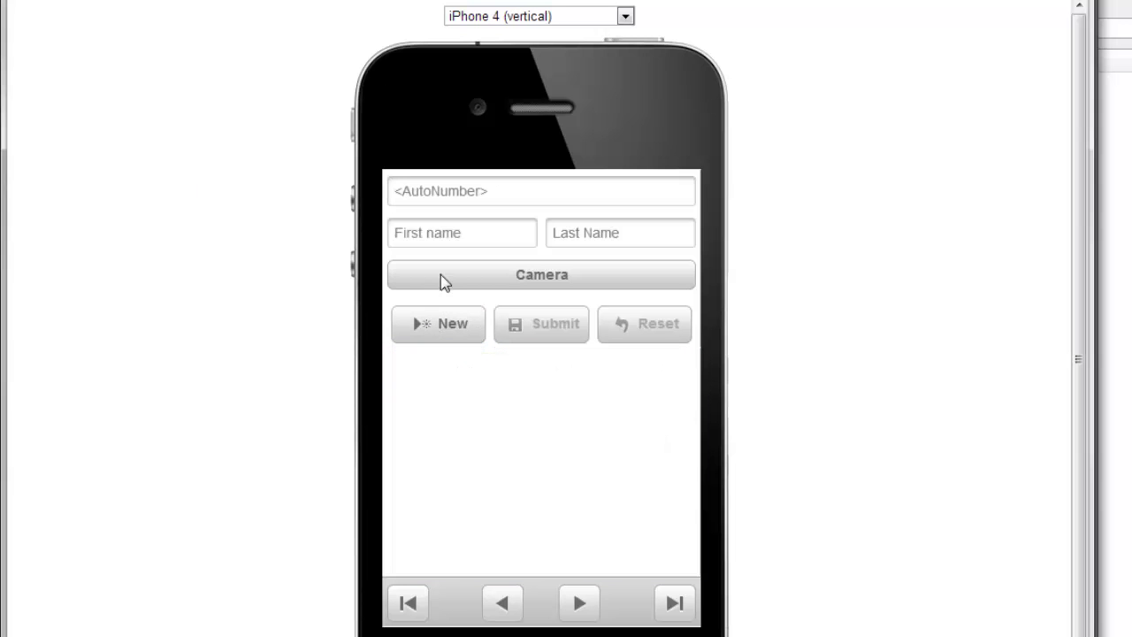
pyautogui.write('T')
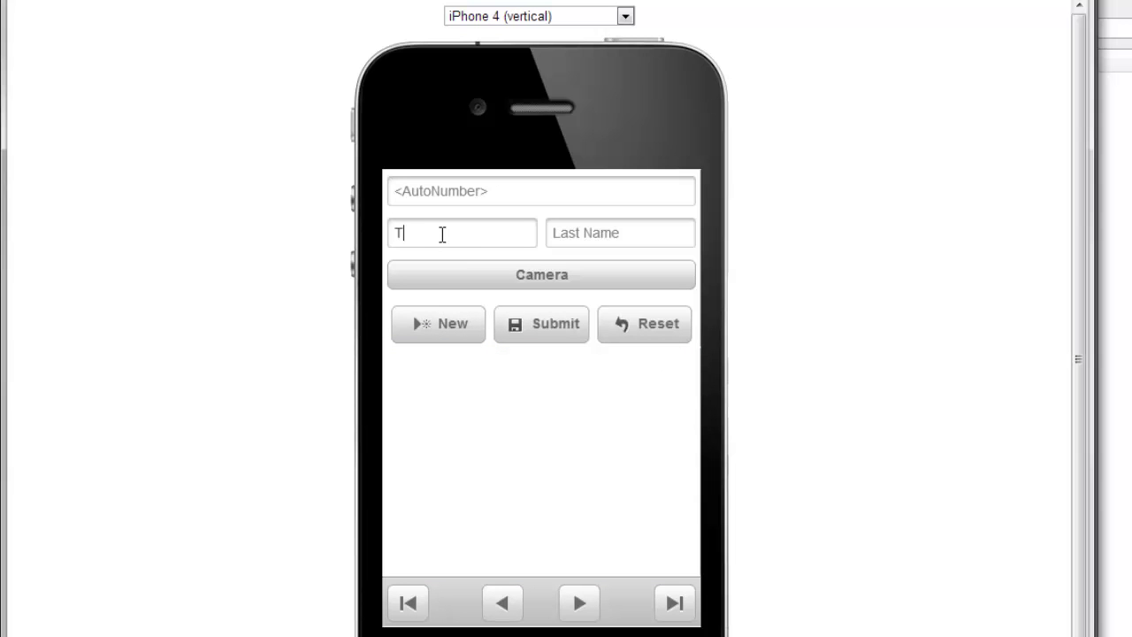
pyautogui.write('illy')
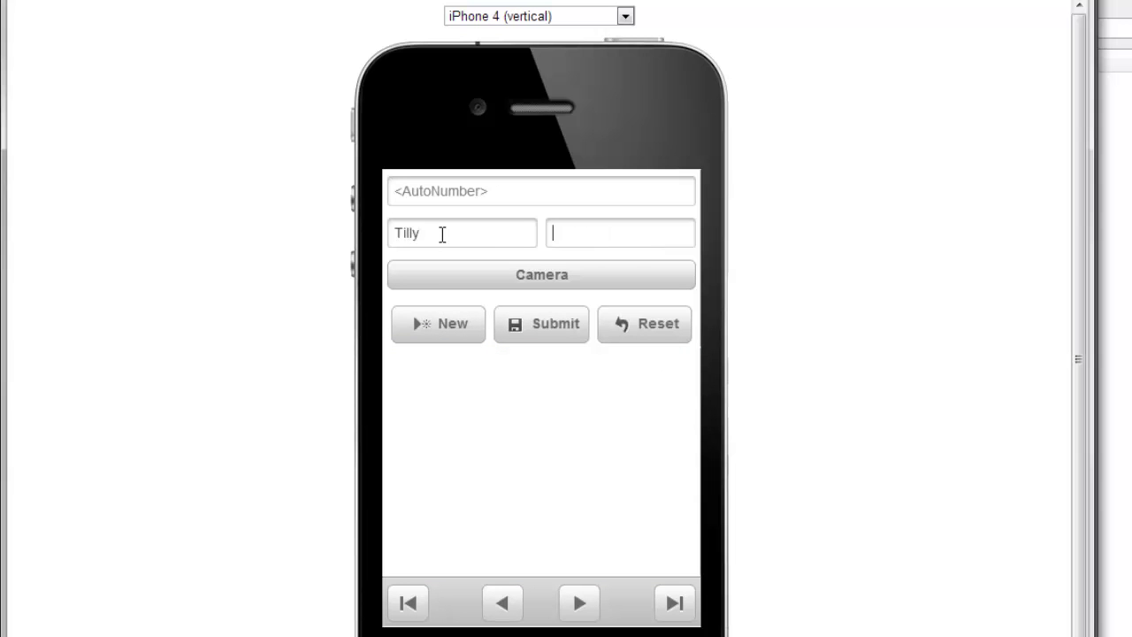
pyautogui.write('Block')
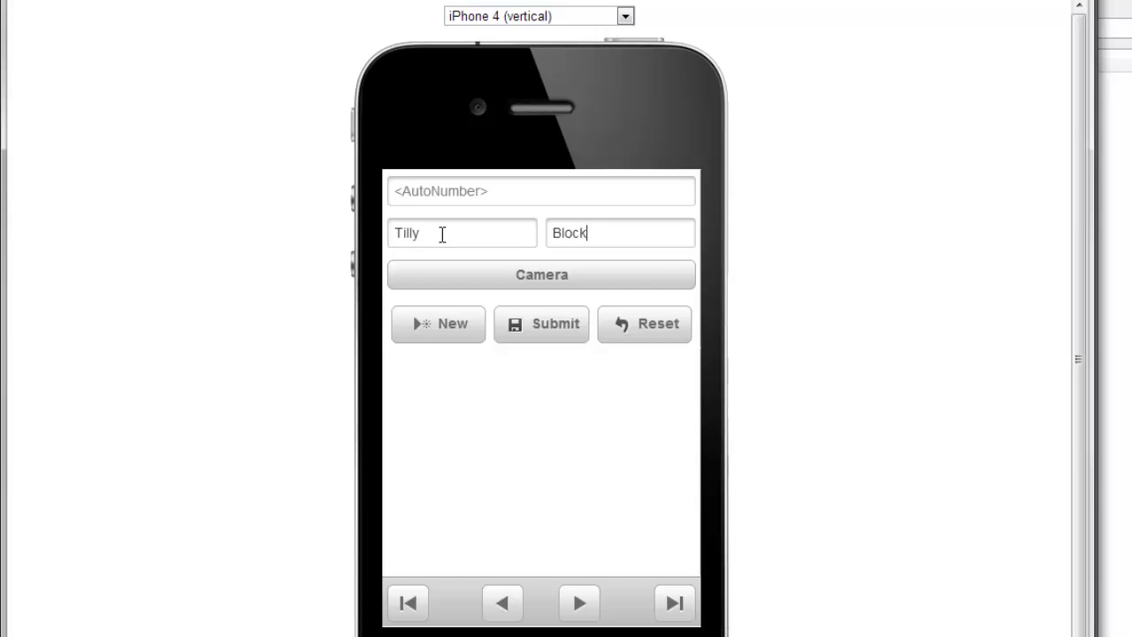
pyautogui.moveTo(620, 288)
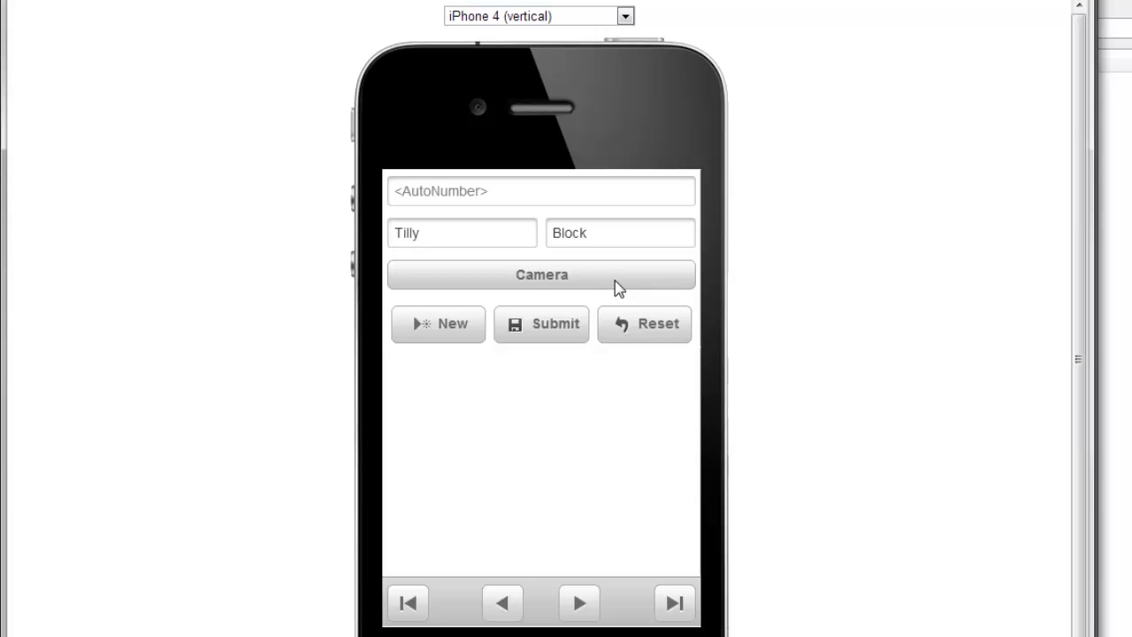
# Upload 4346.JPG from the MovieImages folder via the Camera button's file picker.
pyautogui.click(542, 274)
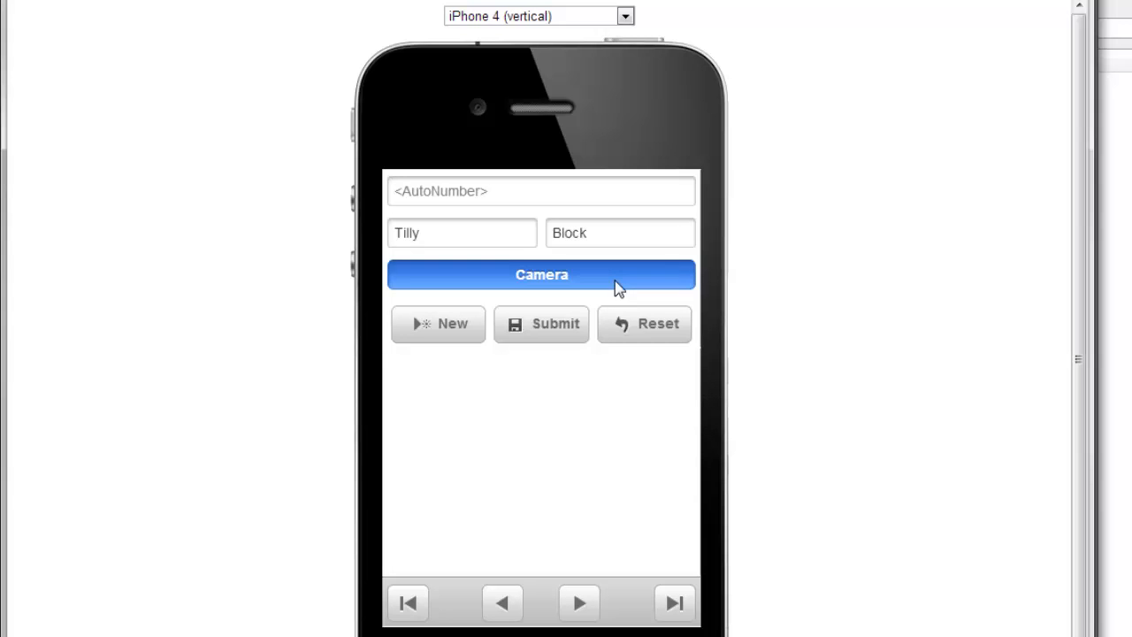
pyautogui.click(542, 275)
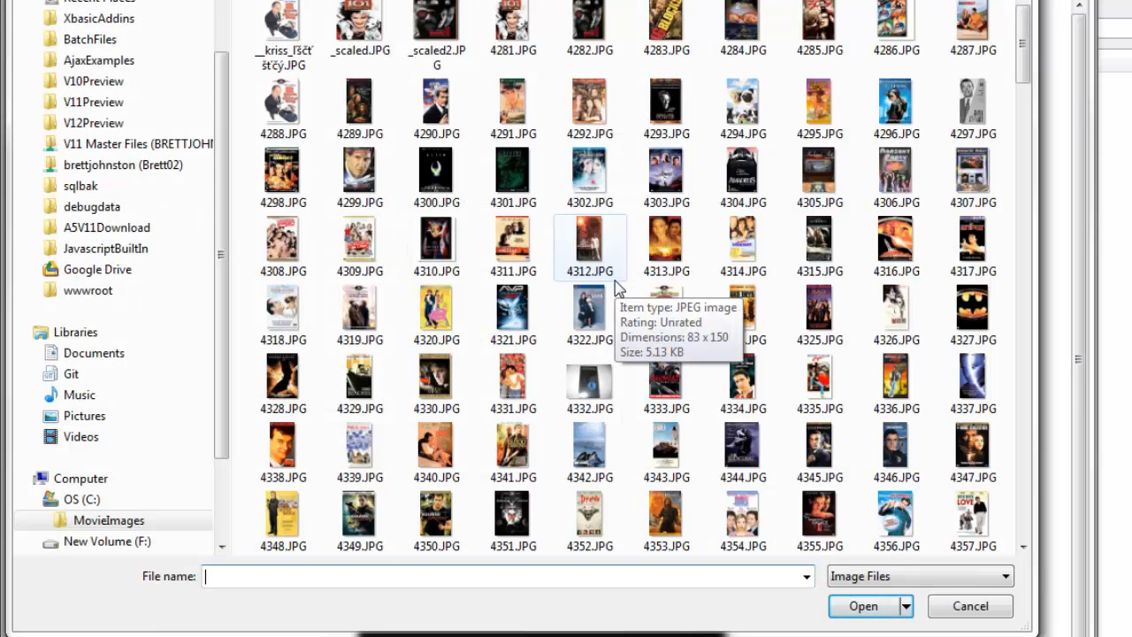
pyautogui.moveTo(744, 310)
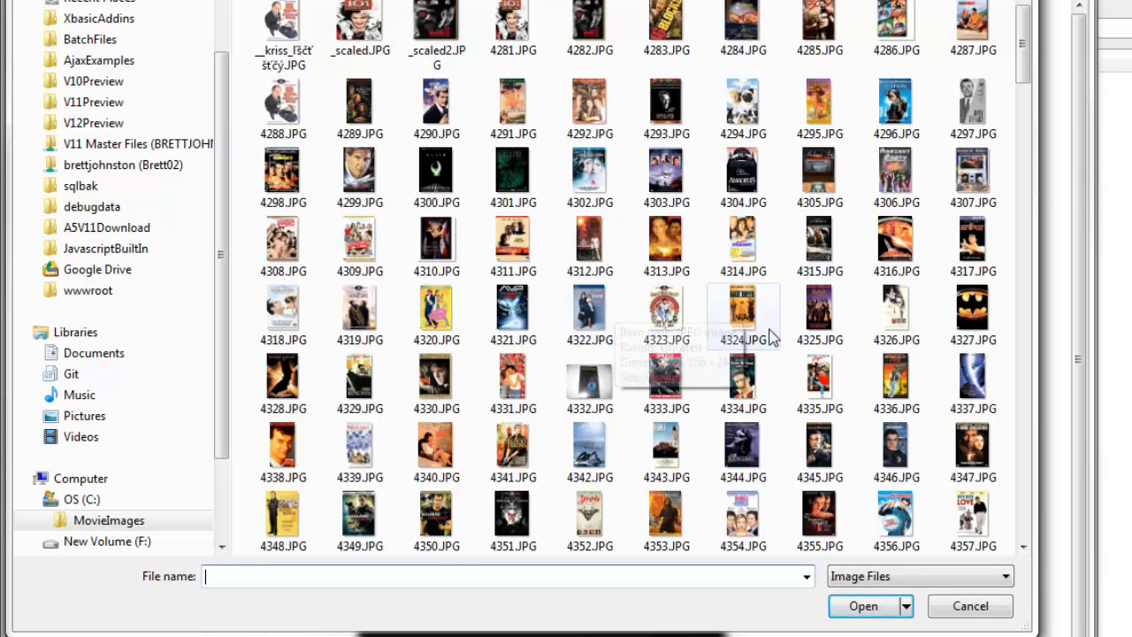
pyautogui.moveTo(951, 385)
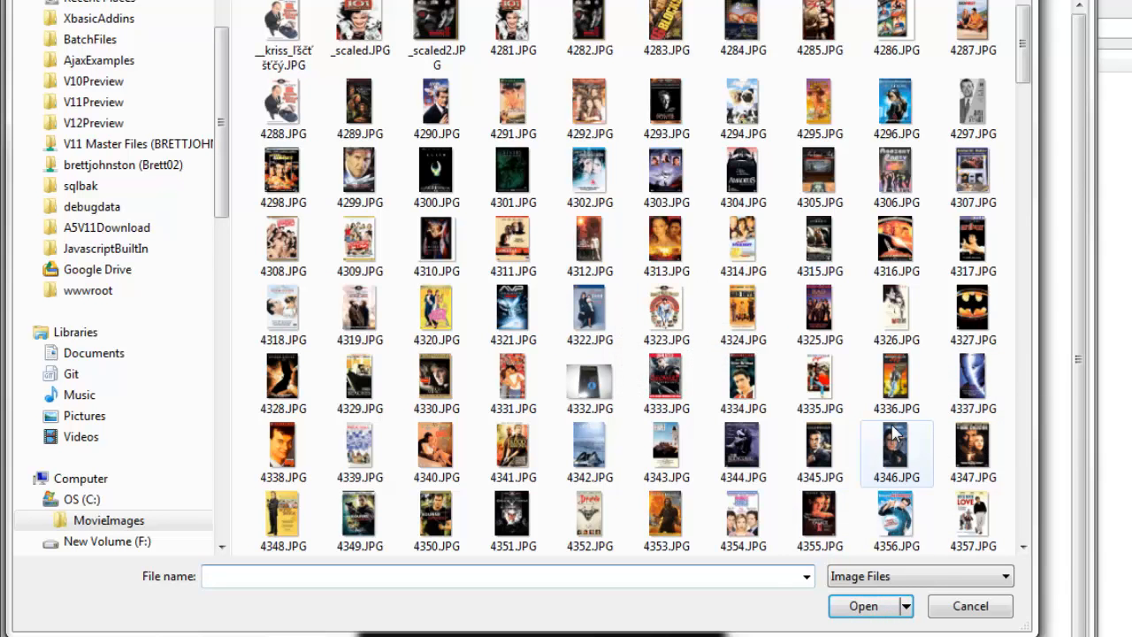
pyautogui.click(896, 453)
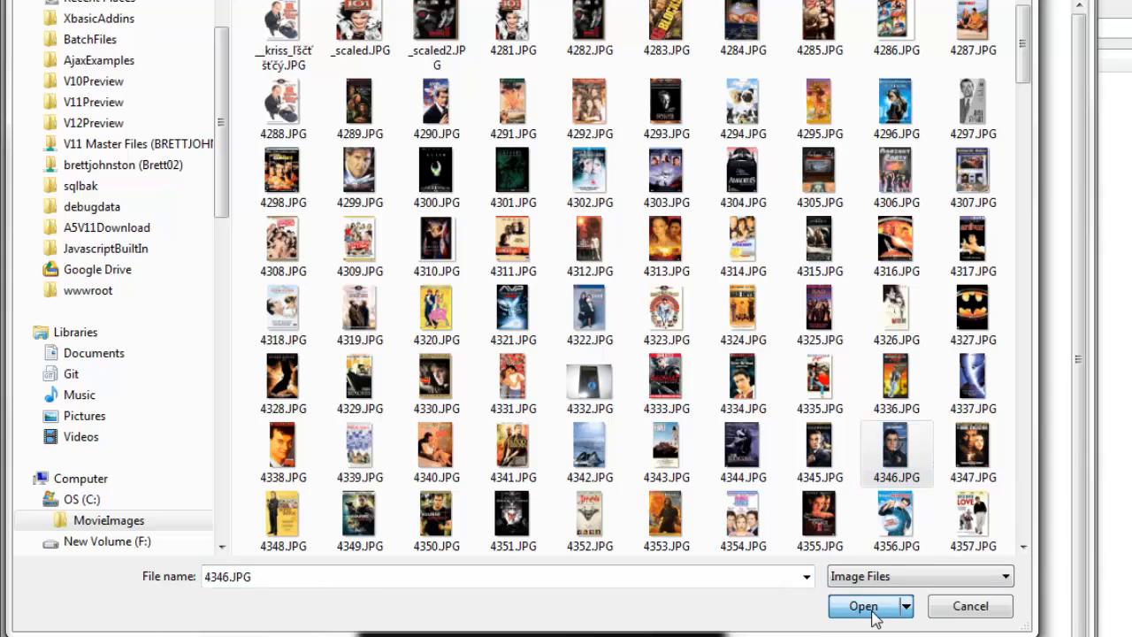
pyautogui.click(863, 606)
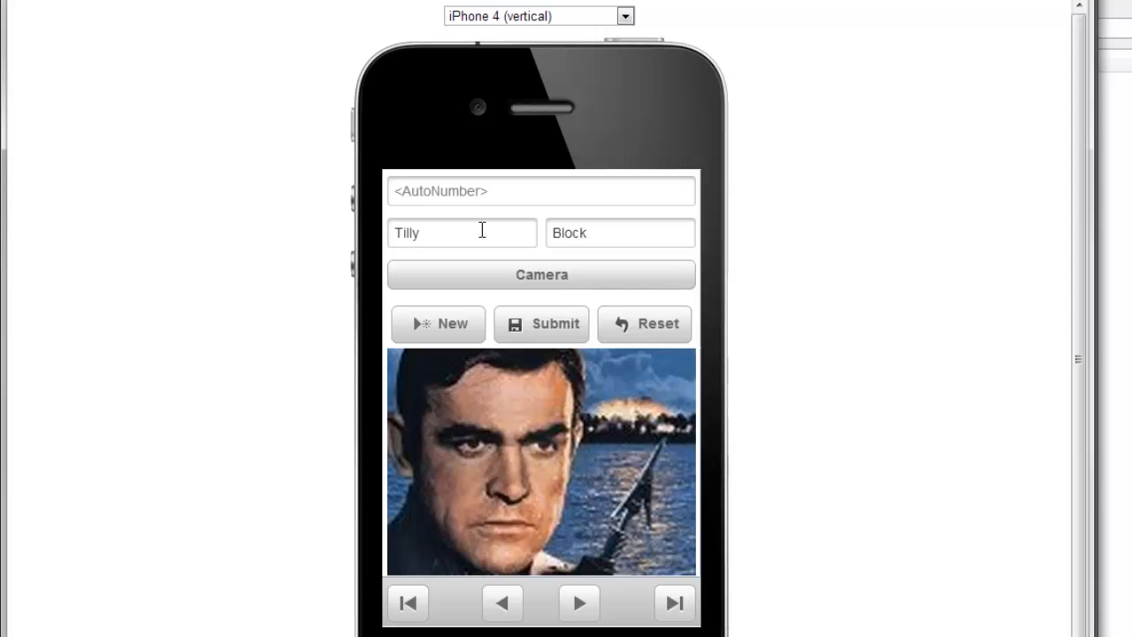
pyautogui.moveTo(549, 335)
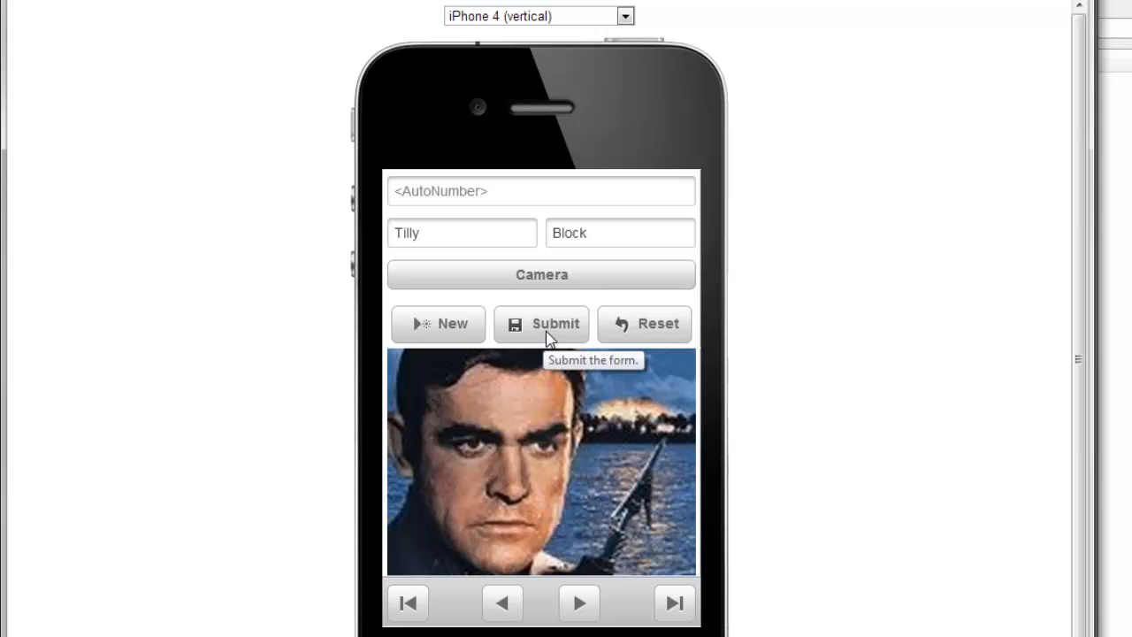
pyautogui.click(541, 323)
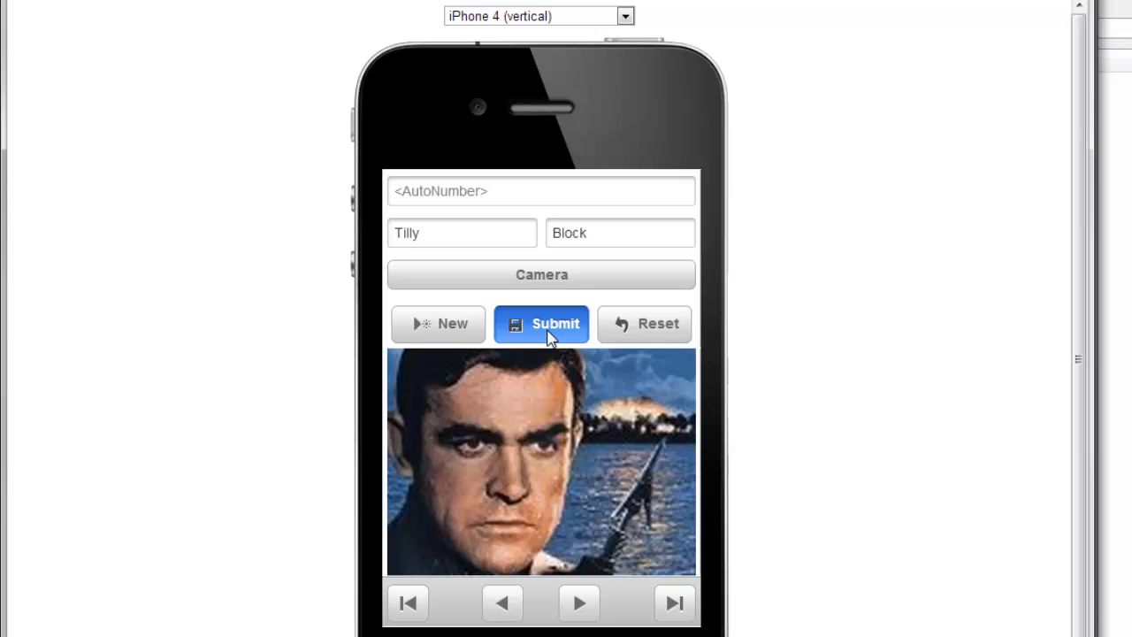
pyautogui.click(542, 324)
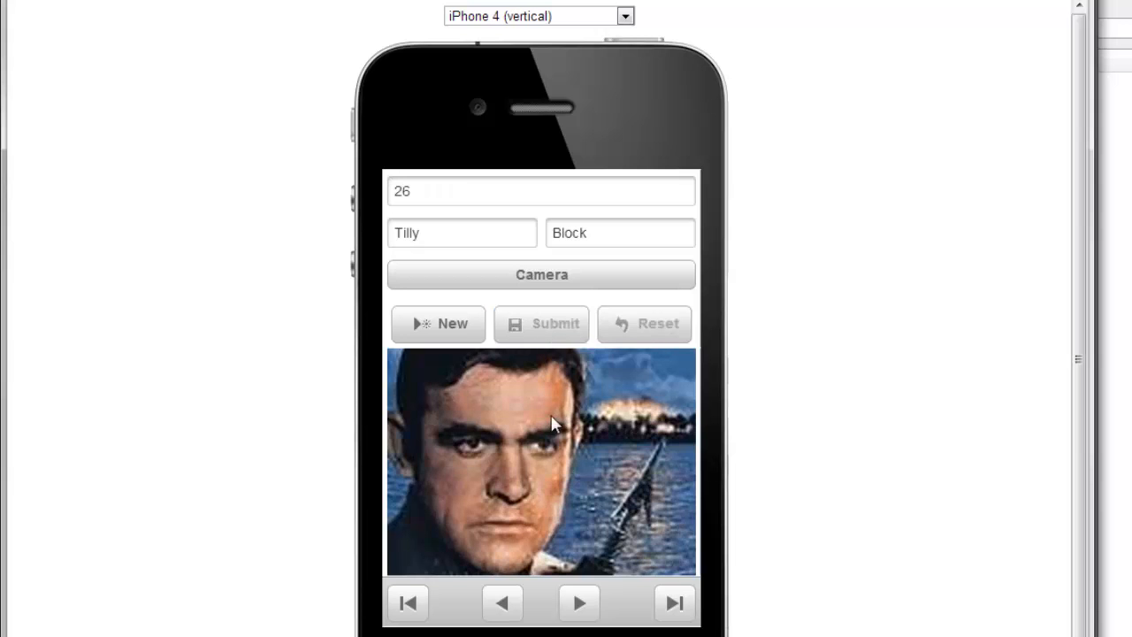
pyautogui.click(501, 603)
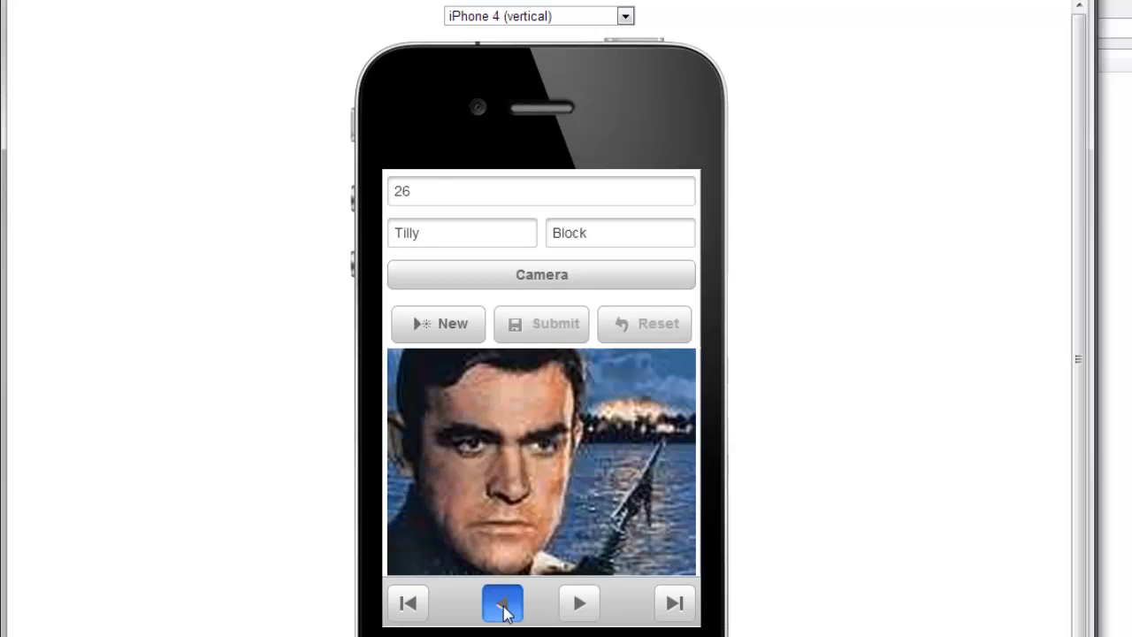
pyautogui.click(501, 604)
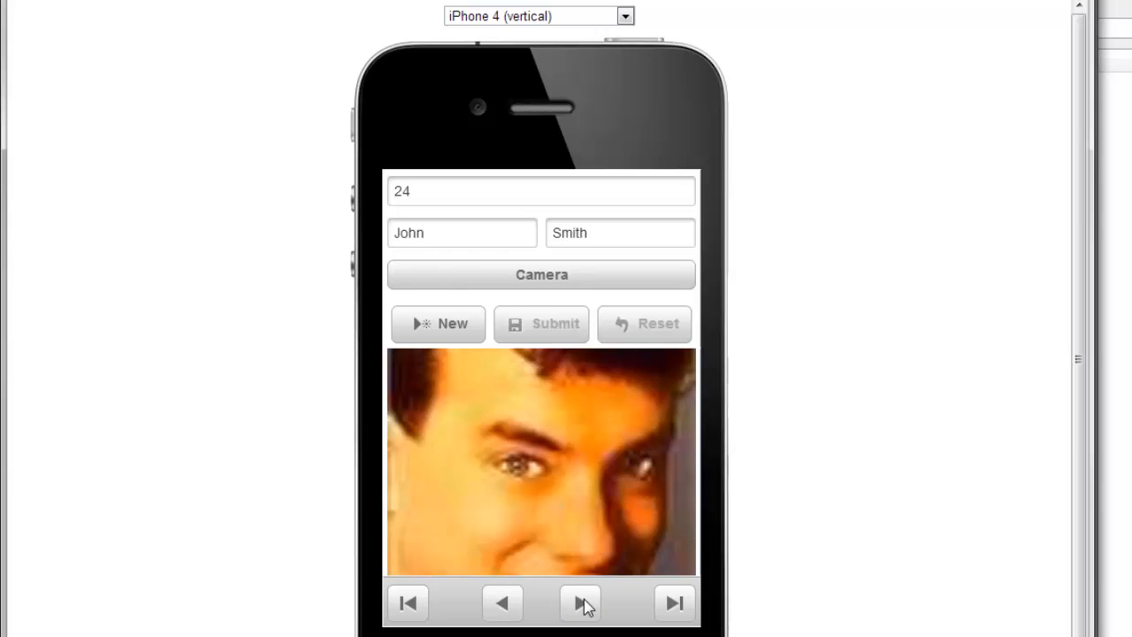
pyautogui.click(581, 603)
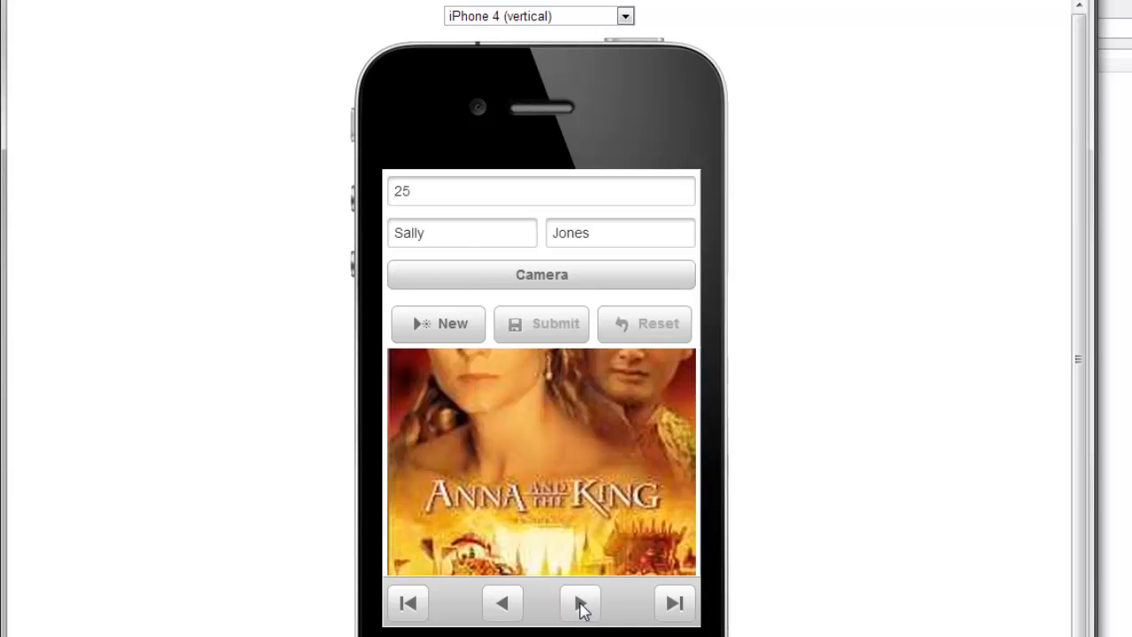
pyautogui.click(580, 603)
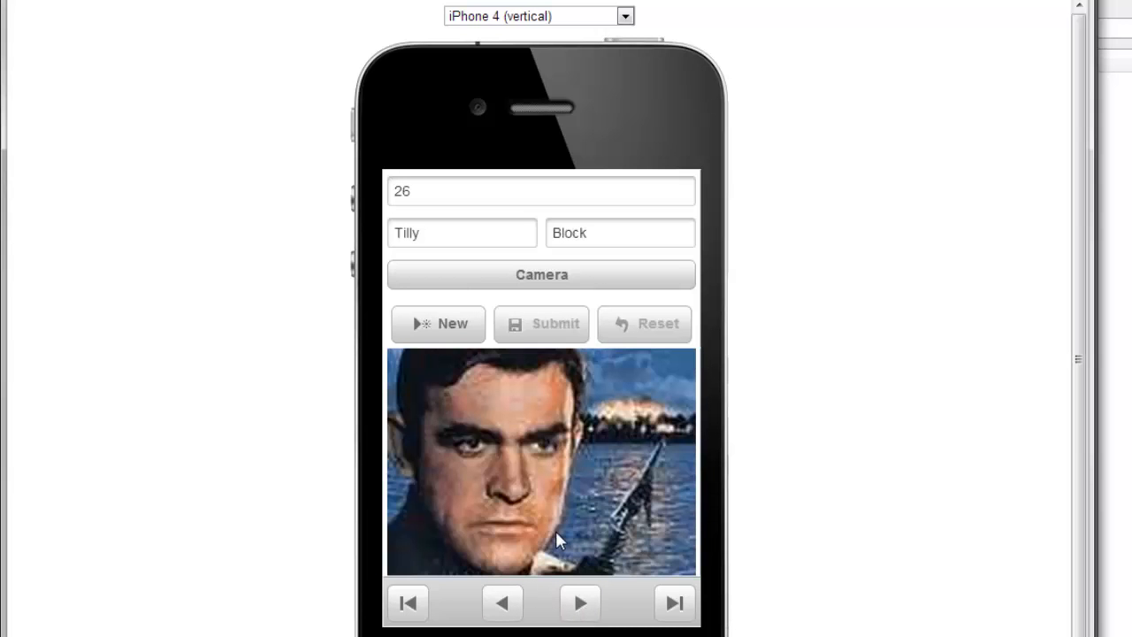